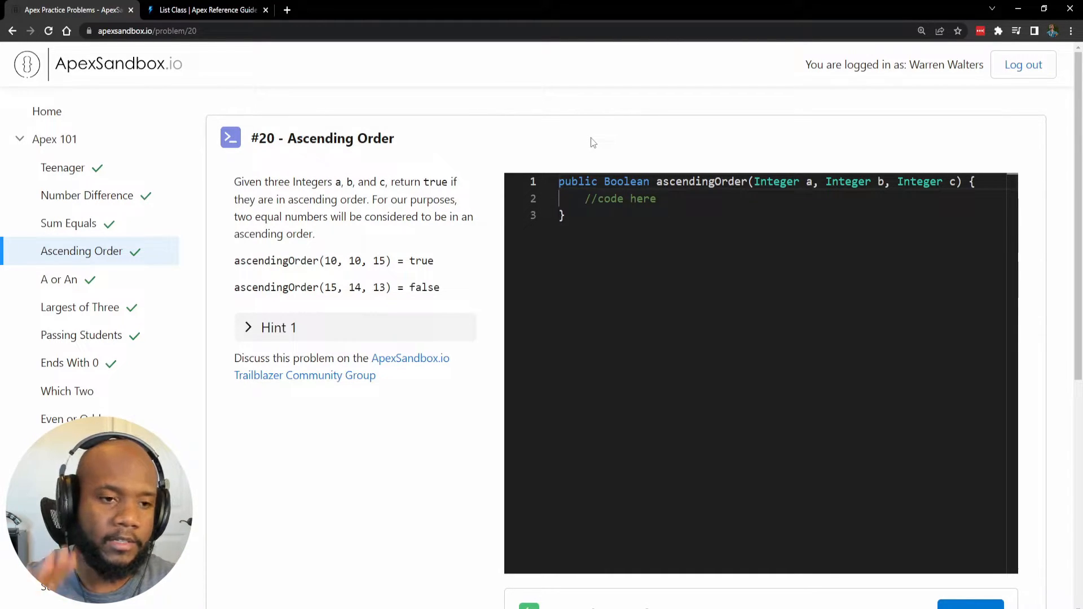
- Clear the sketches and open a blank line after the //code here comment in ascendingOrder
{"action": "left_click", "coordinate": [265, 10]}
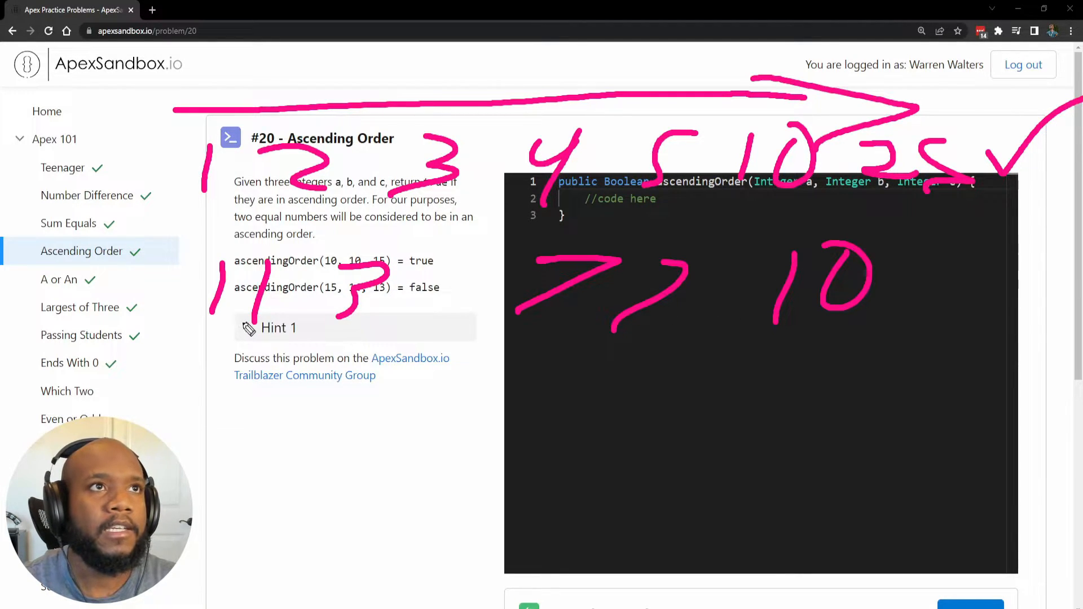
{"action": "left_click", "coordinate": [279, 327]}
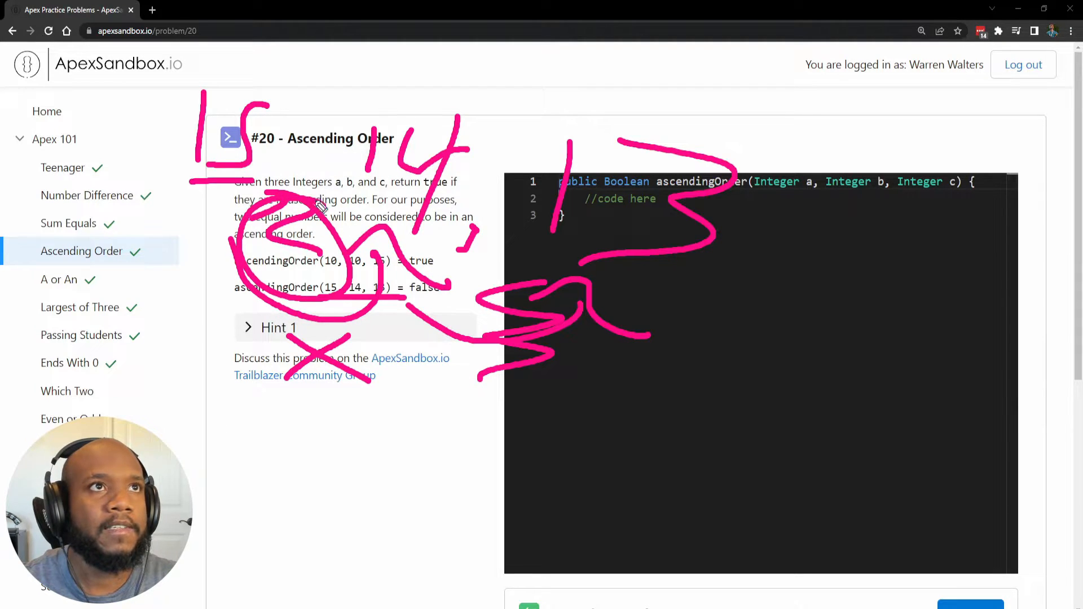
{"action": "left_click_drag", "start_coordinate": [276, 401], "coordinate": [397, 476]}
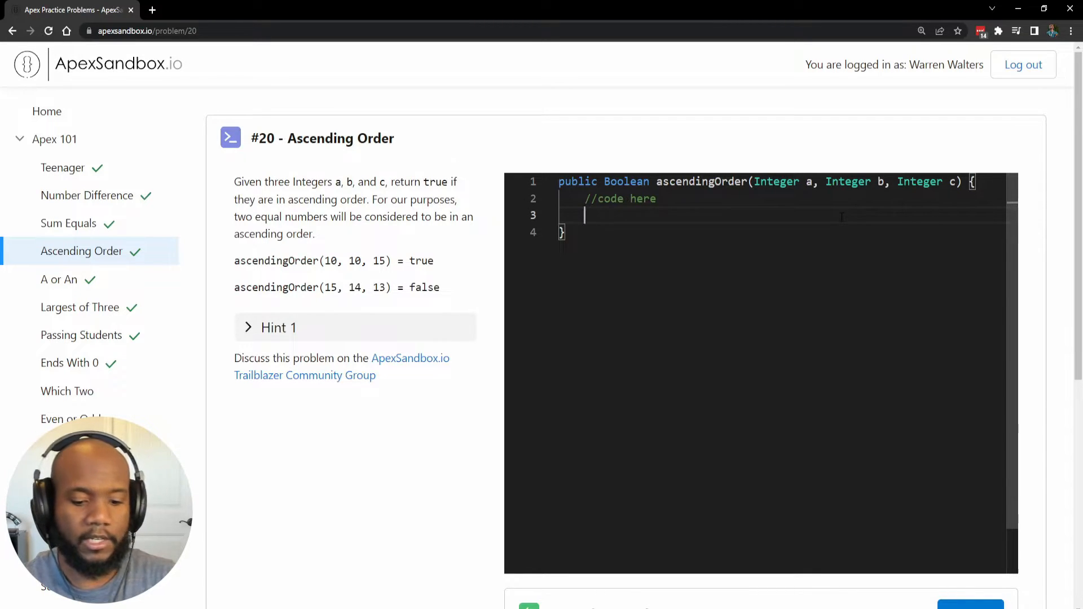
- Write if (a < b) { return true; } else { return false; } inside the method body
{"action": "type", "text": "if ("}
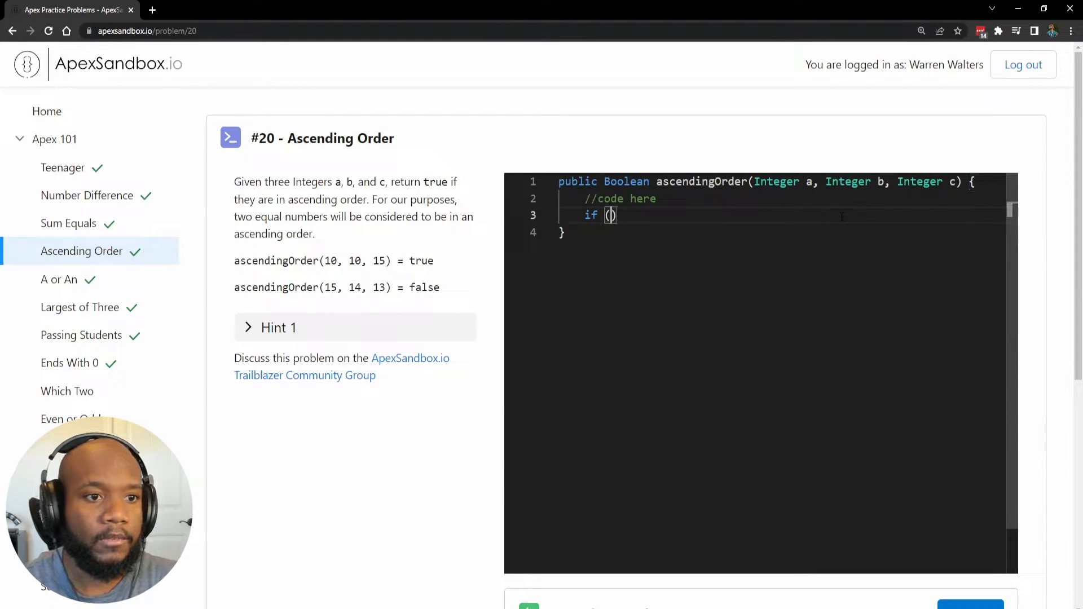
{"action": "type", "text": "a <"}
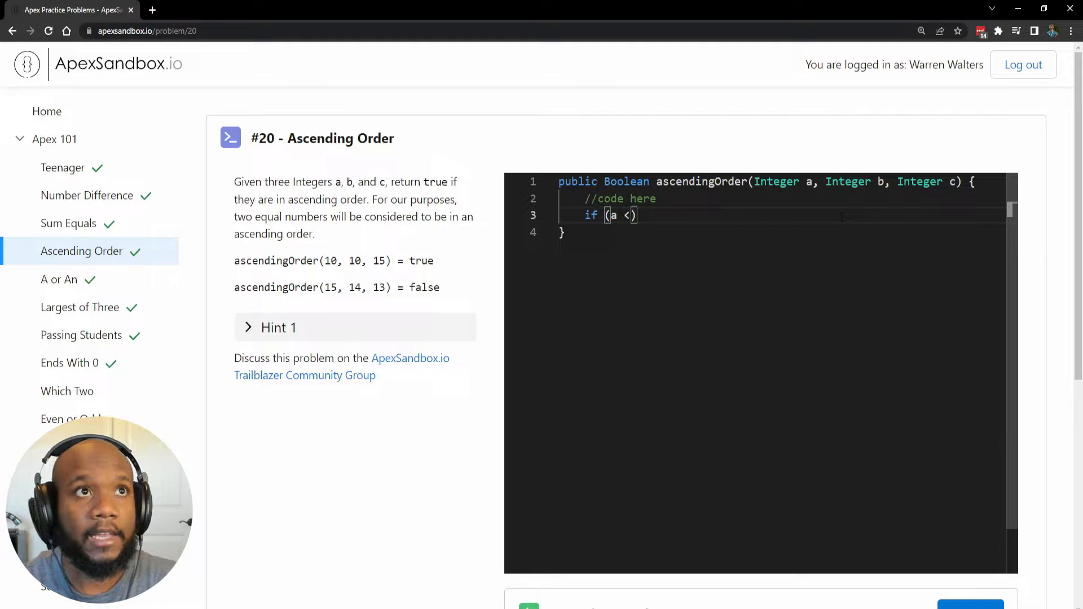
{"action": "type", "text": "b"}
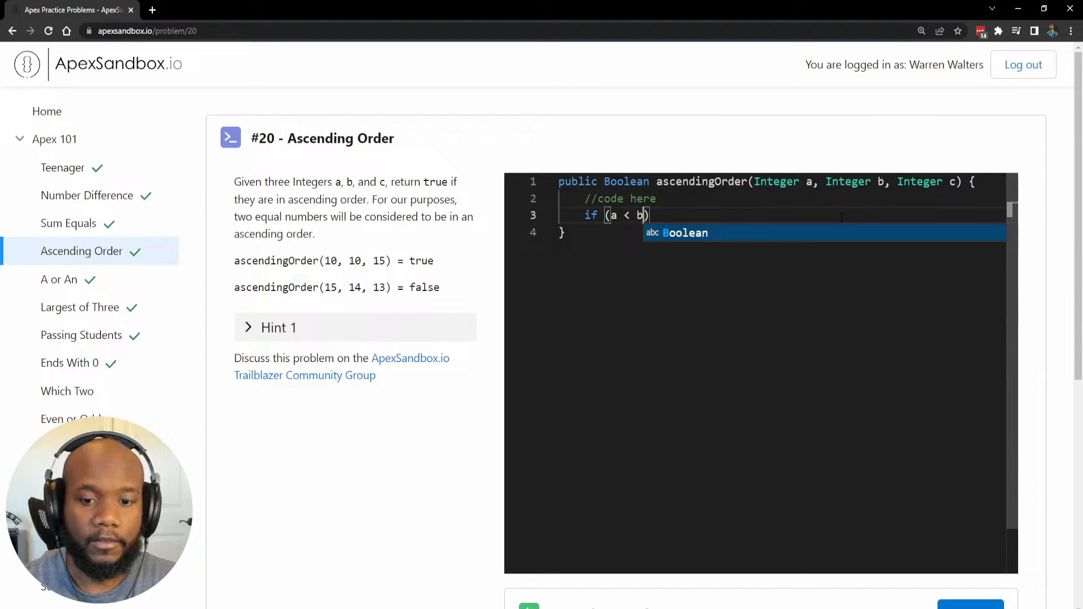
{"action": "type", "text": "{"}
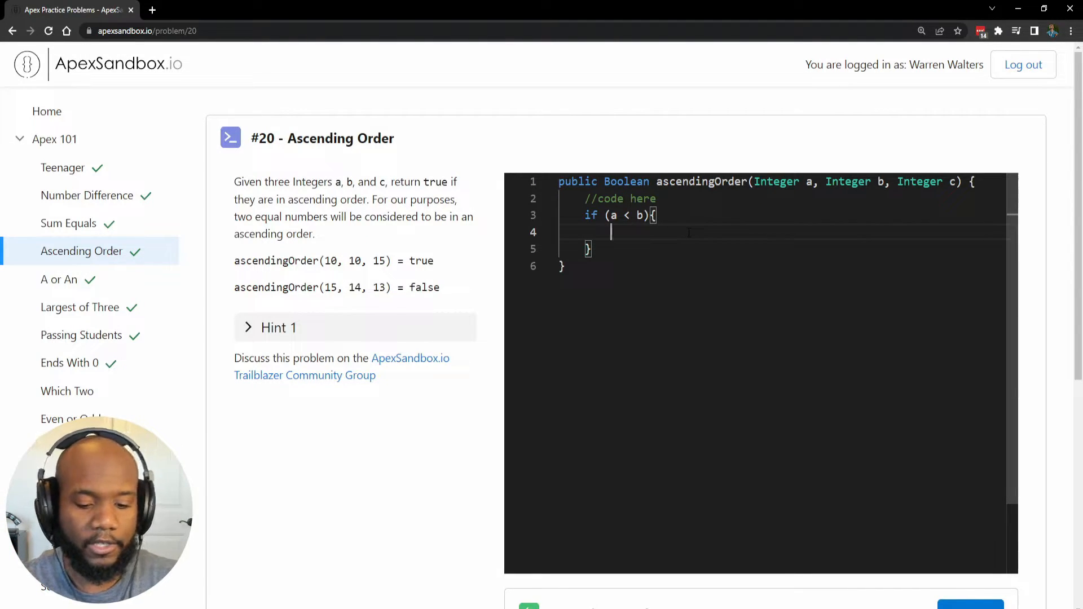
{"action": "type", "text": "f"}
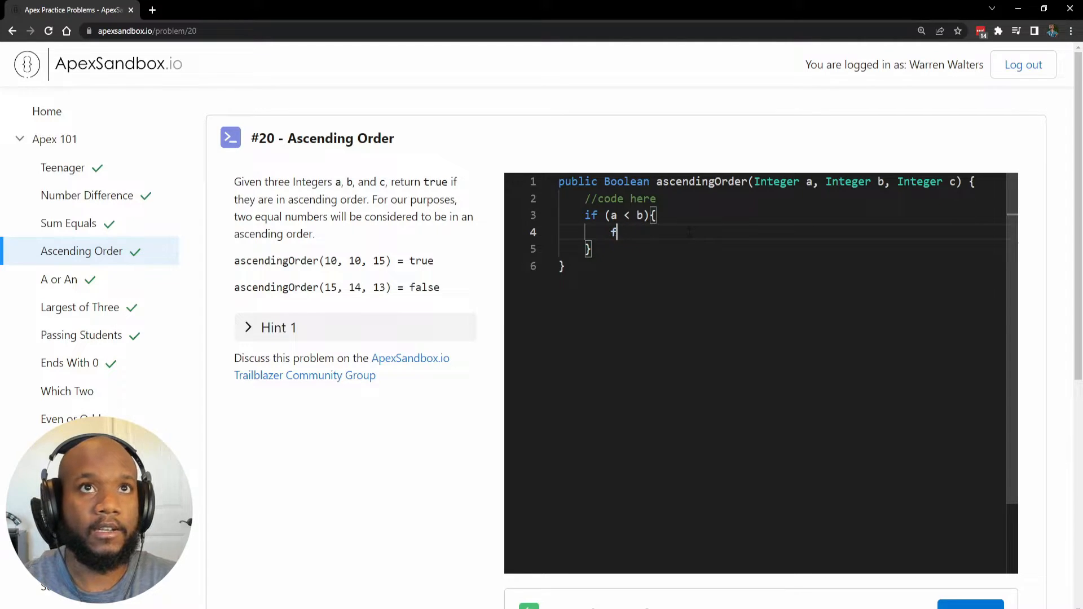
{"action": "key", "text": "backspace"}
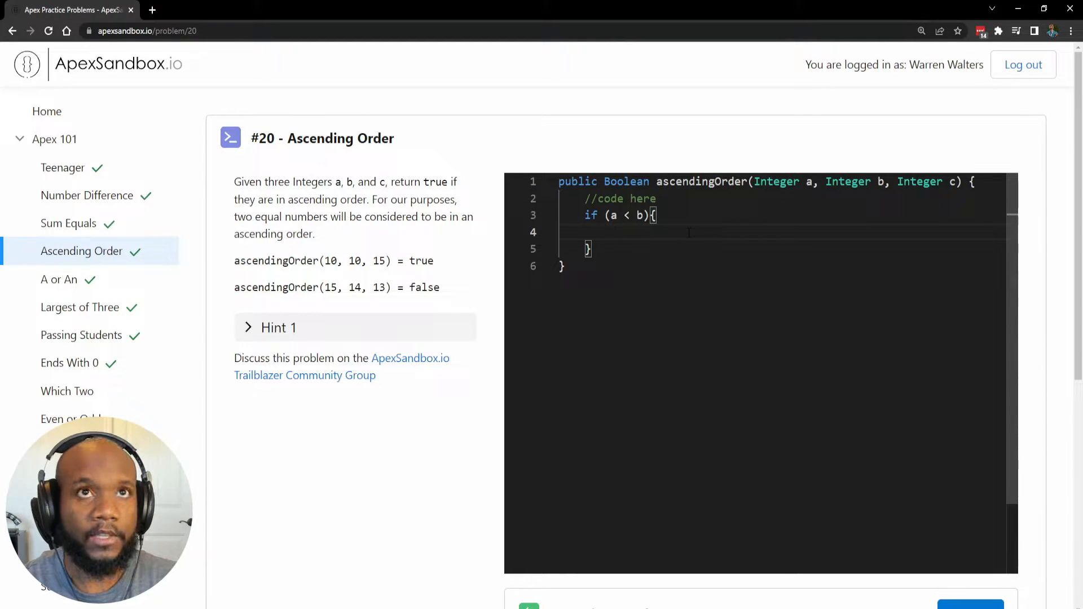
{"action": "type", "text": "retu"}
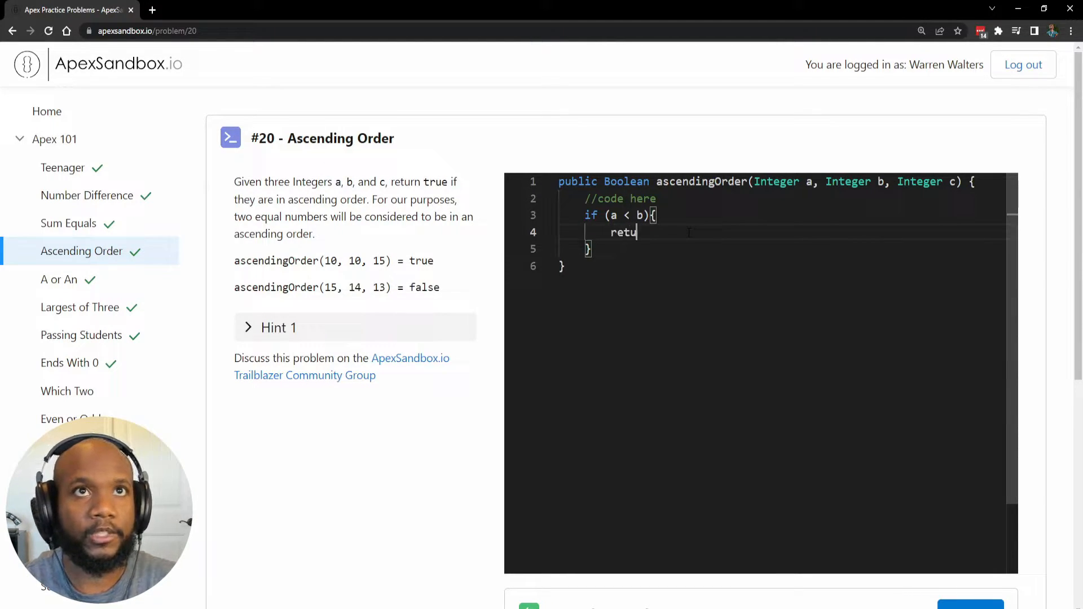
{"action": "type", "text": "rn true;"}
{"action": "left_click", "coordinate": [786, 248]}
{"action": "type", "text": " else {"}
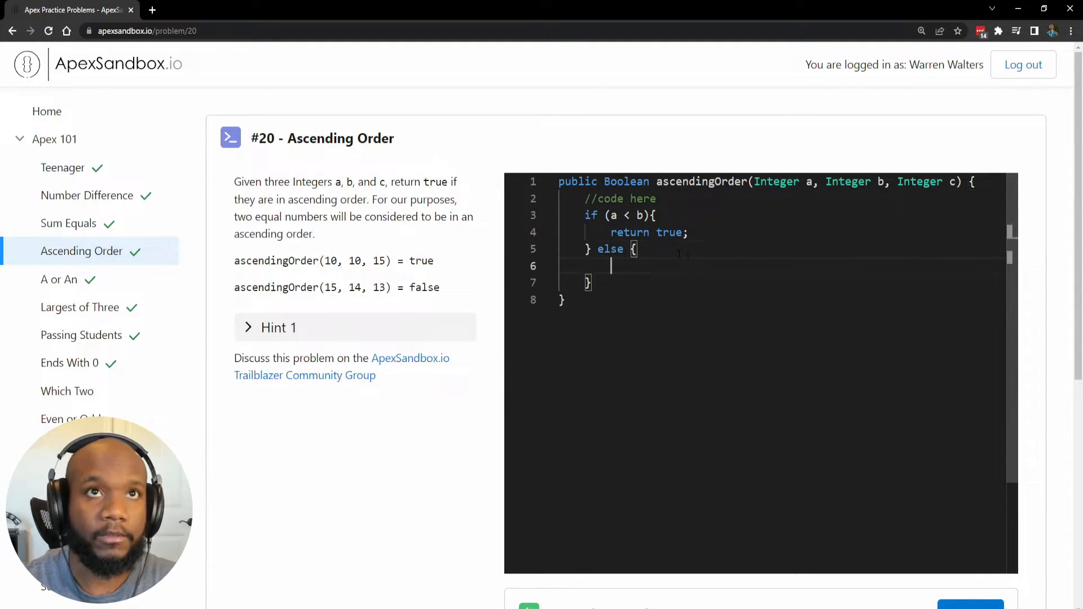
{"action": "type", "text": "return fal"}
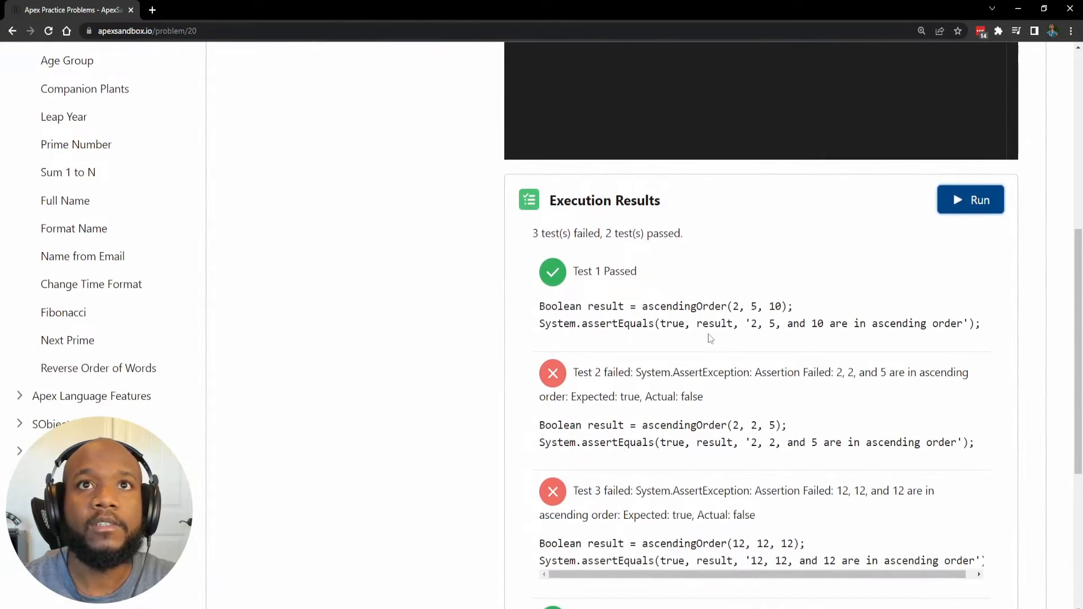
{"action": "left_click_drag", "start_coordinate": [642, 306], "coordinate": [738, 323]}
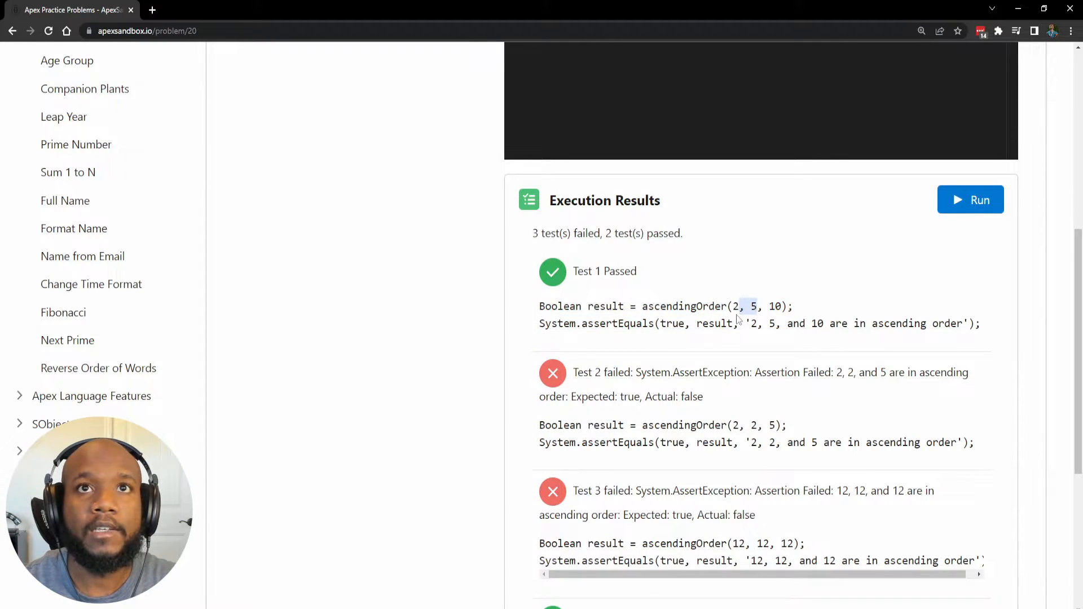
{"action": "scroll", "scroll_direction": "down", "scroll_amount": 3}
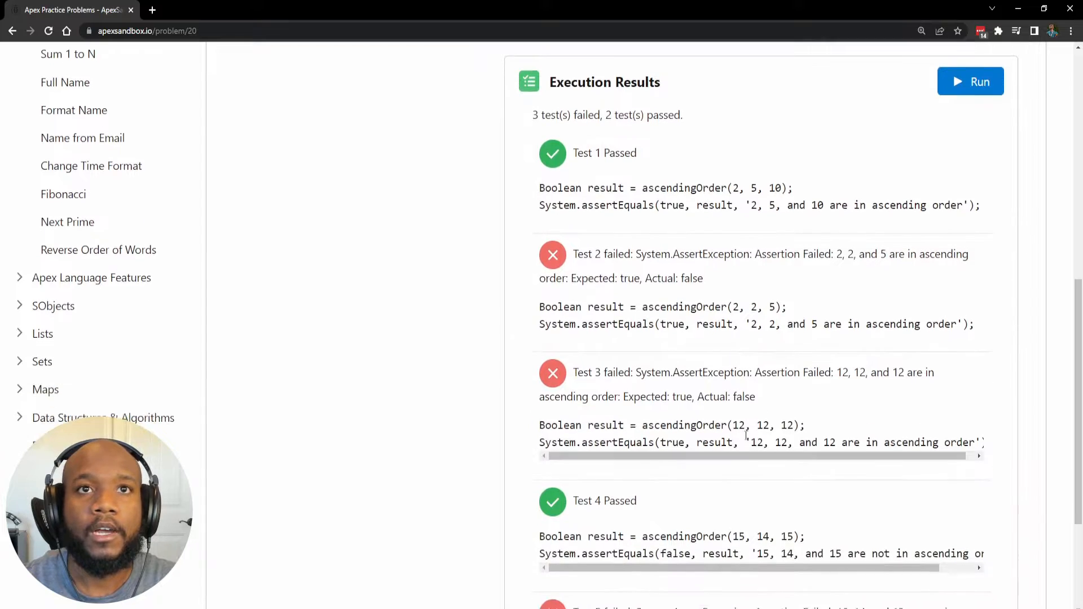
{"action": "left_click_drag", "start_coordinate": [732, 426], "coordinate": [771, 425]}
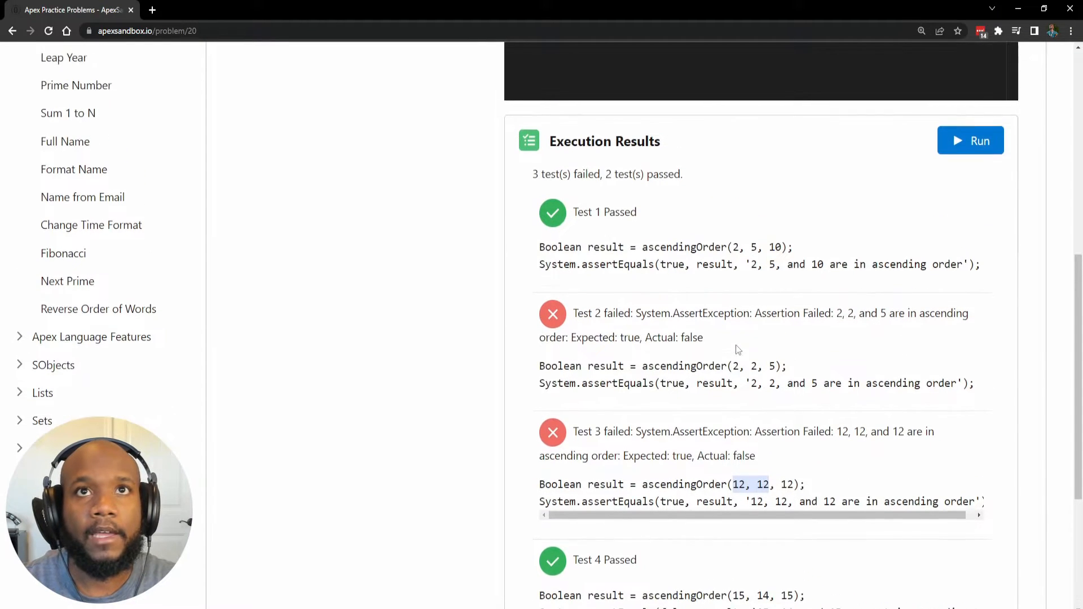
{"action": "scroll", "scroll_direction": "down", "scroll_amount": 3}
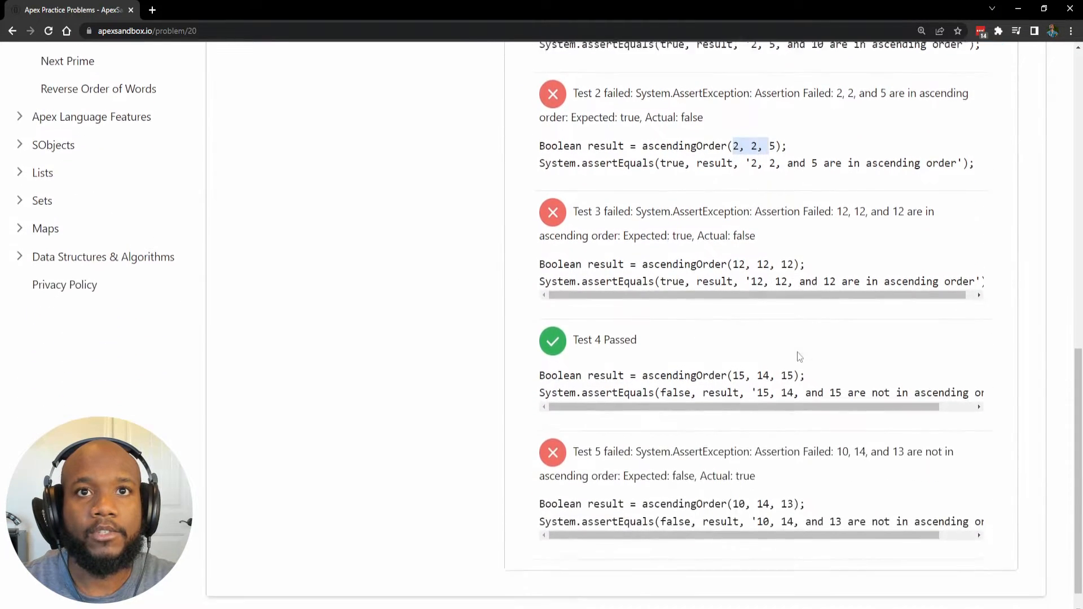
{"action": "scroll", "scroll_direction": "down", "scroll_amount": 3}
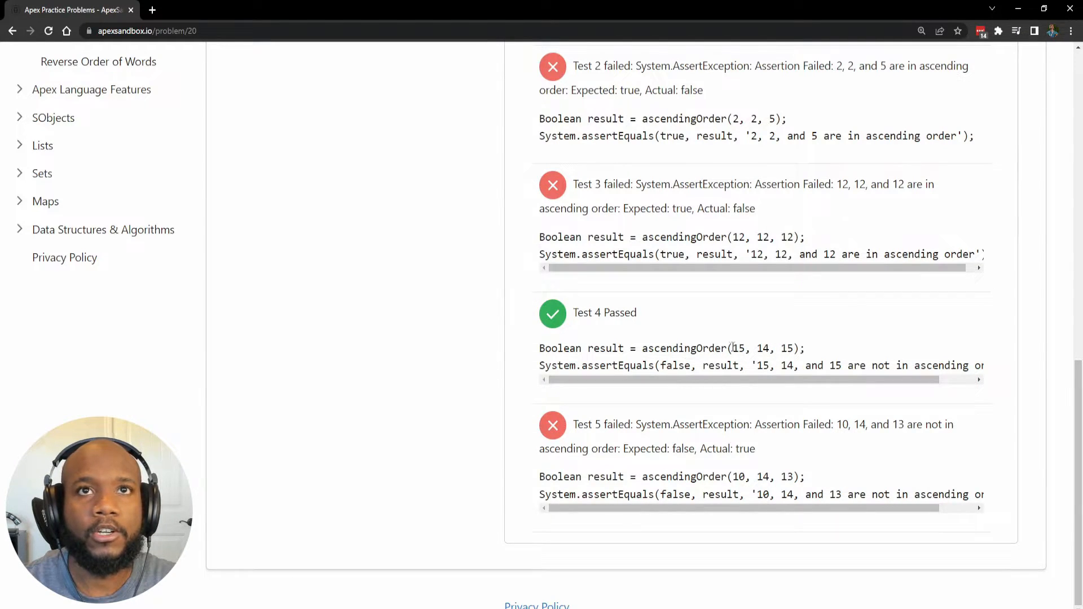
{"action": "left_click_drag", "start_coordinate": [732, 348], "coordinate": [772, 348]}
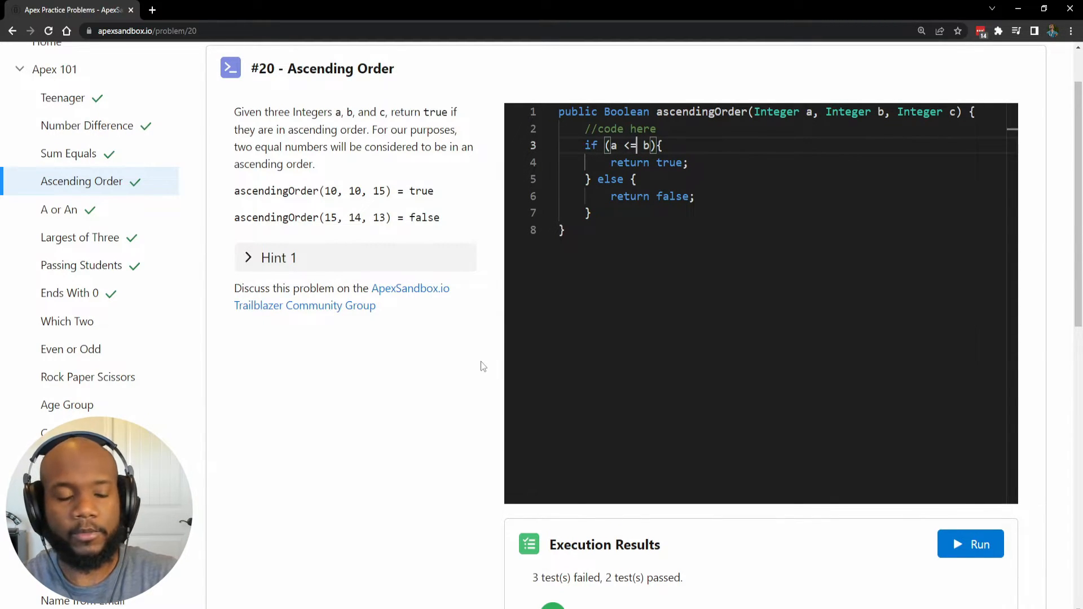
{"action": "mouse_move", "coordinate": [466, 370]}
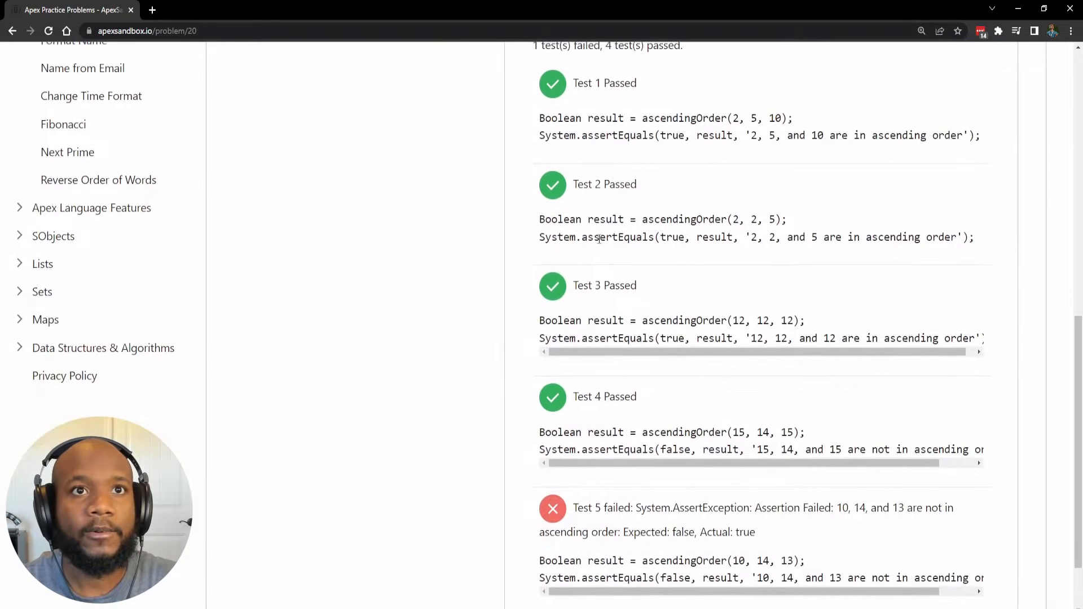
- Scroll down to review the test results for the a <= b version
{"action": "scroll", "scroll_direction": "down", "scroll_amount": 3}
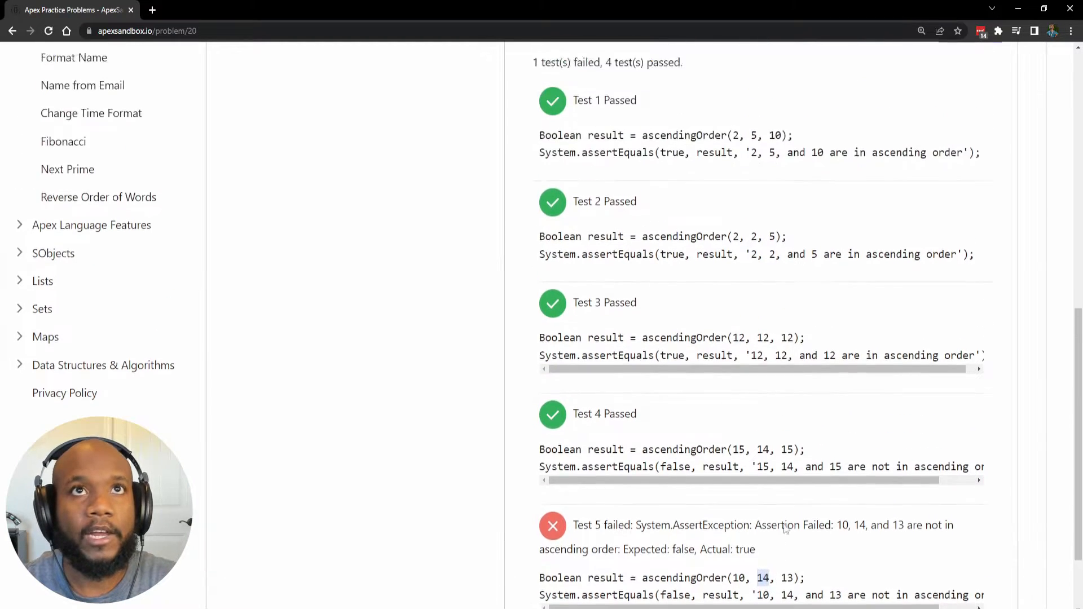
{"action": "scroll", "scroll_direction": "down", "scroll_amount": 3}
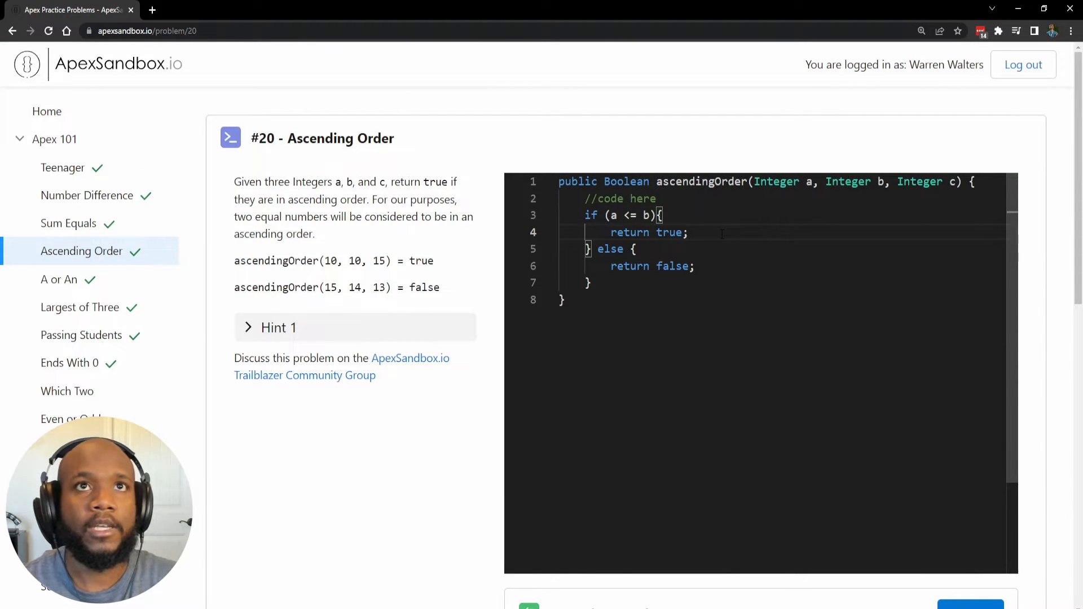
- Nest if (b <= c) { return true; } else { return false; } inside the outer if block
{"action": "key", "text": "Enter"}
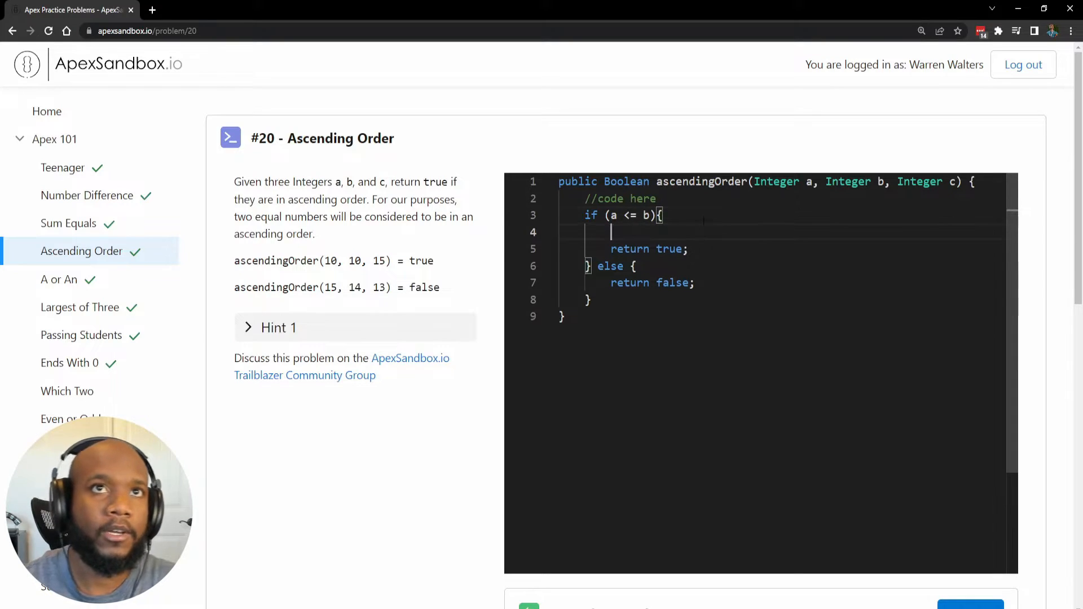
{"action": "type", "text": "if ()"}
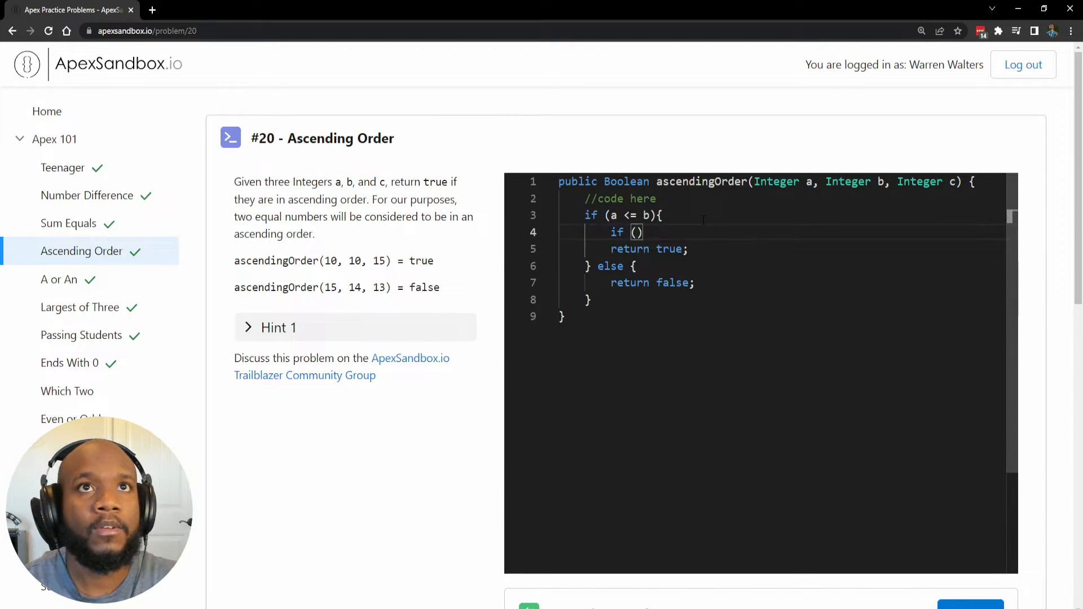
{"action": "type", "text": "b <="}
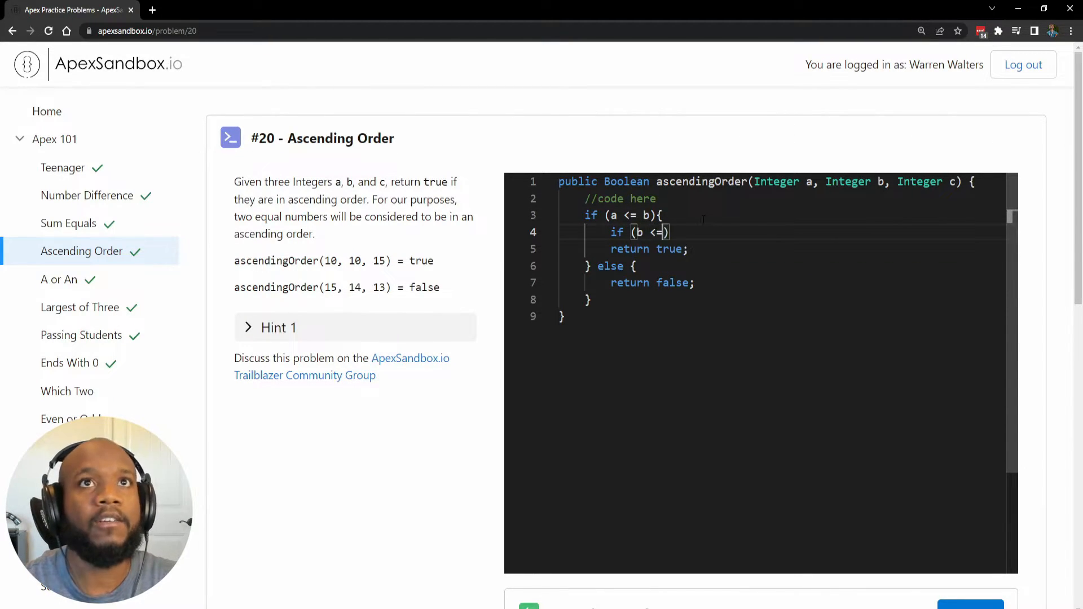
{"action": "type", "text": "c"}
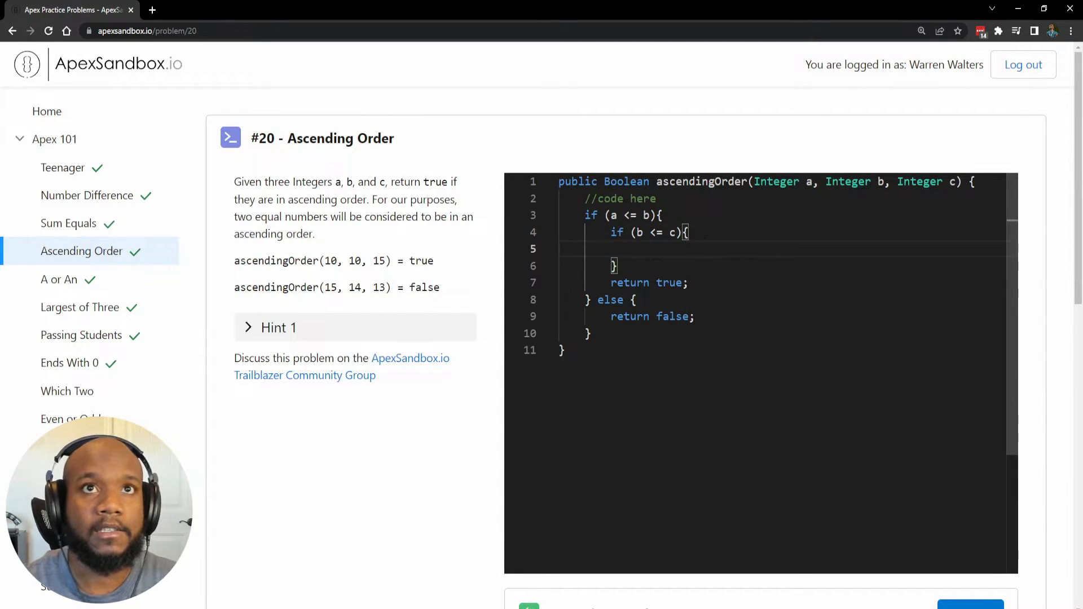
{"action": "type", "text": "return true;"}
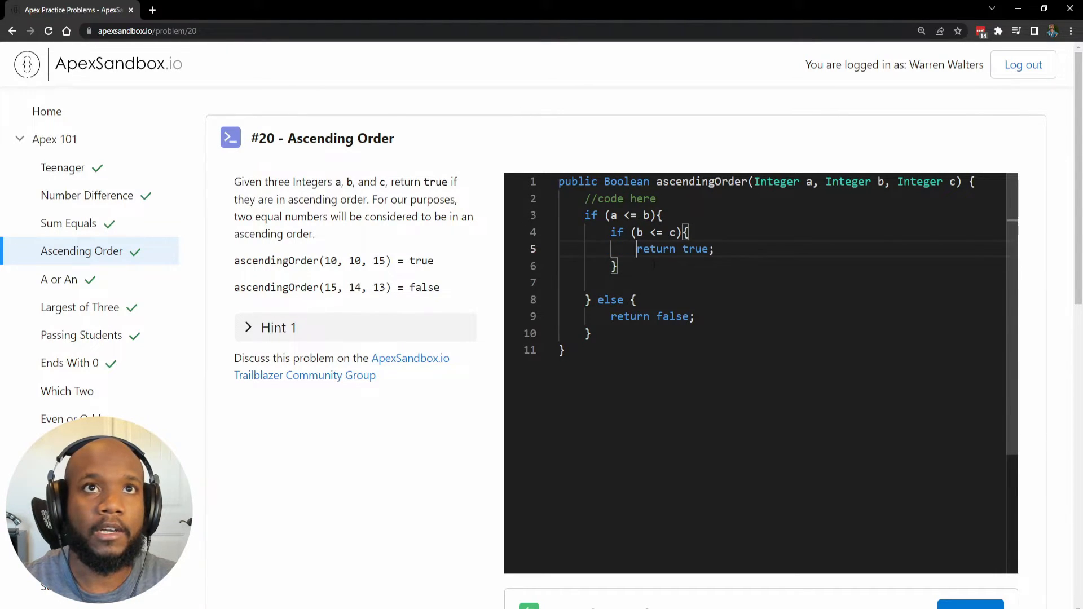
{"action": "type", "text": "else"}
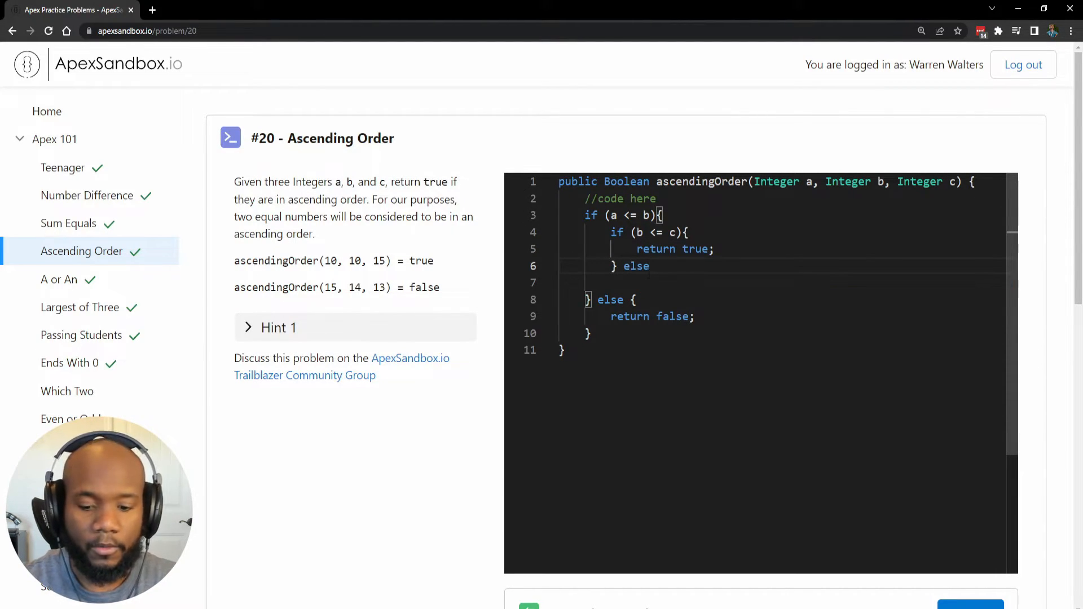
{"action": "type", "text": "re tu"}
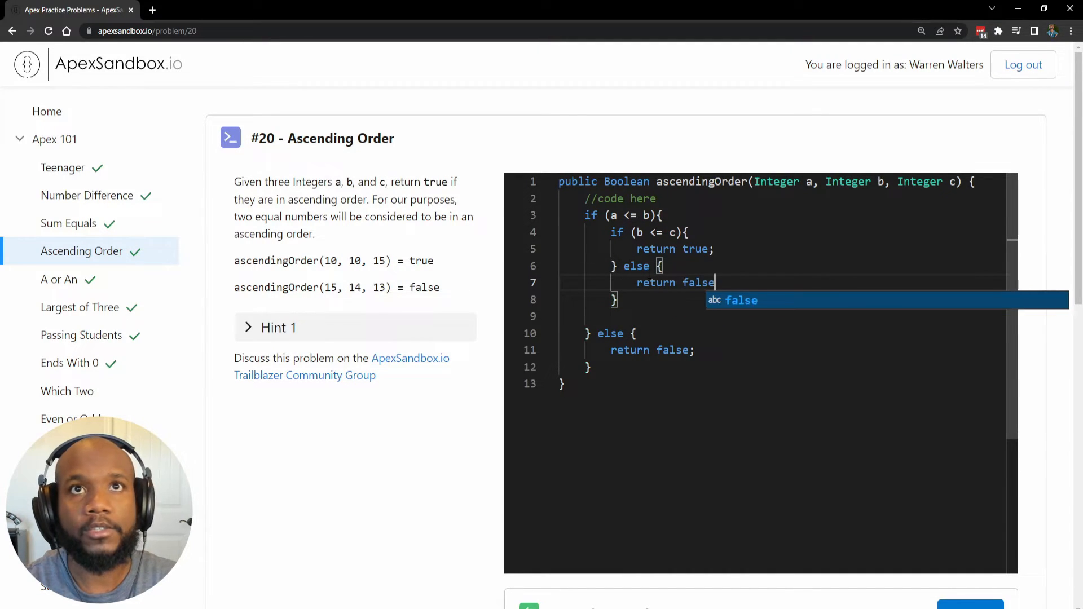
{"action": "type", "text": ";"}
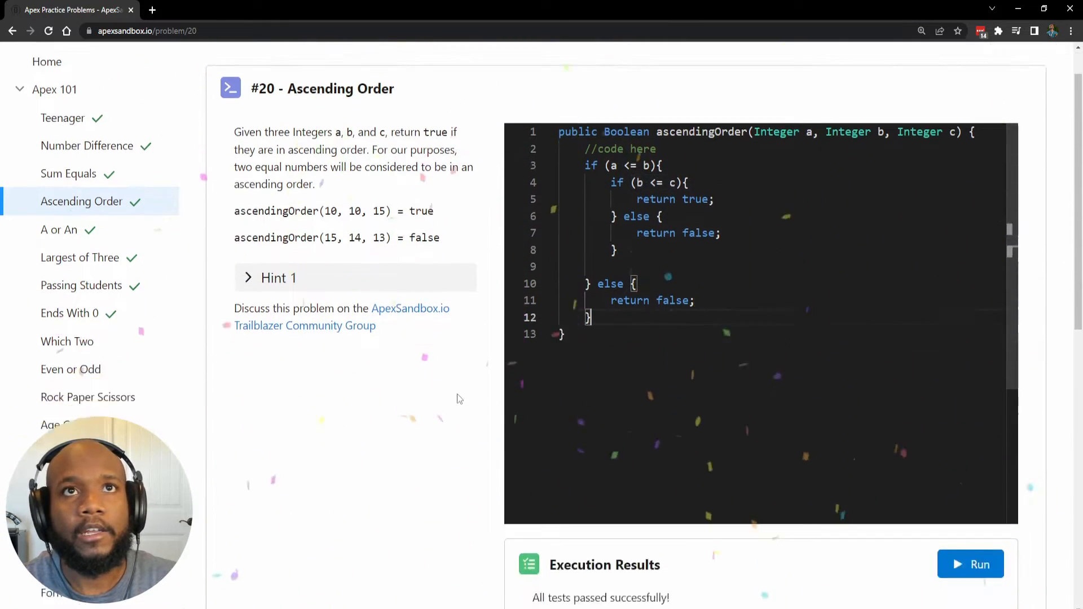
- Extend the outer condition to a <= b && b <= c and delete the redundant inner if/else
{"action": "scroll", "scroll_direction": "down", "scroll_amount": 3}
{"action": "type", "text": " && "}
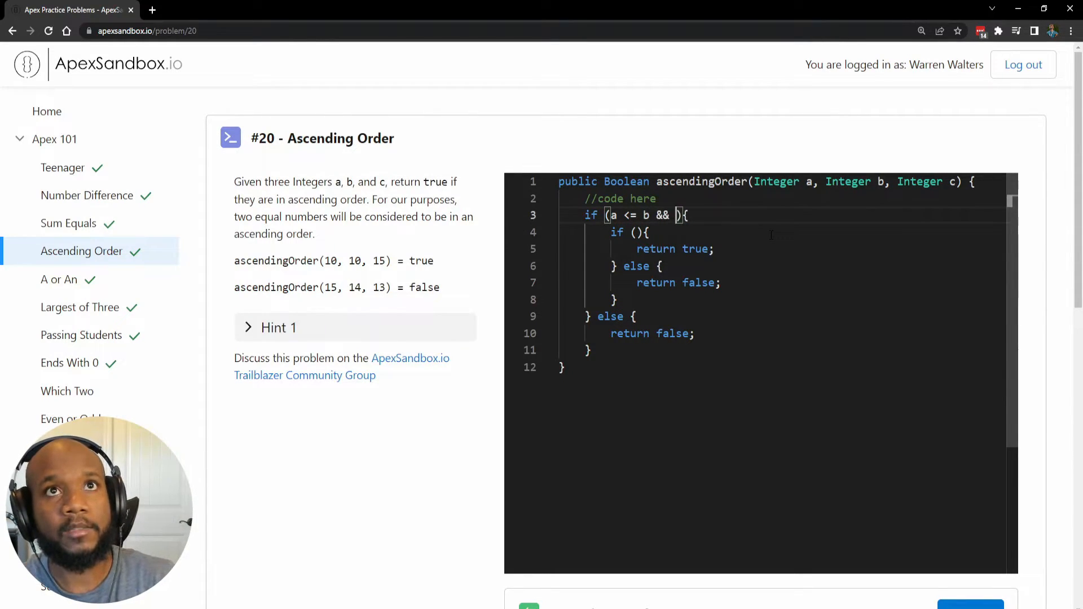
{"action": "type", "text": "b <= c"}
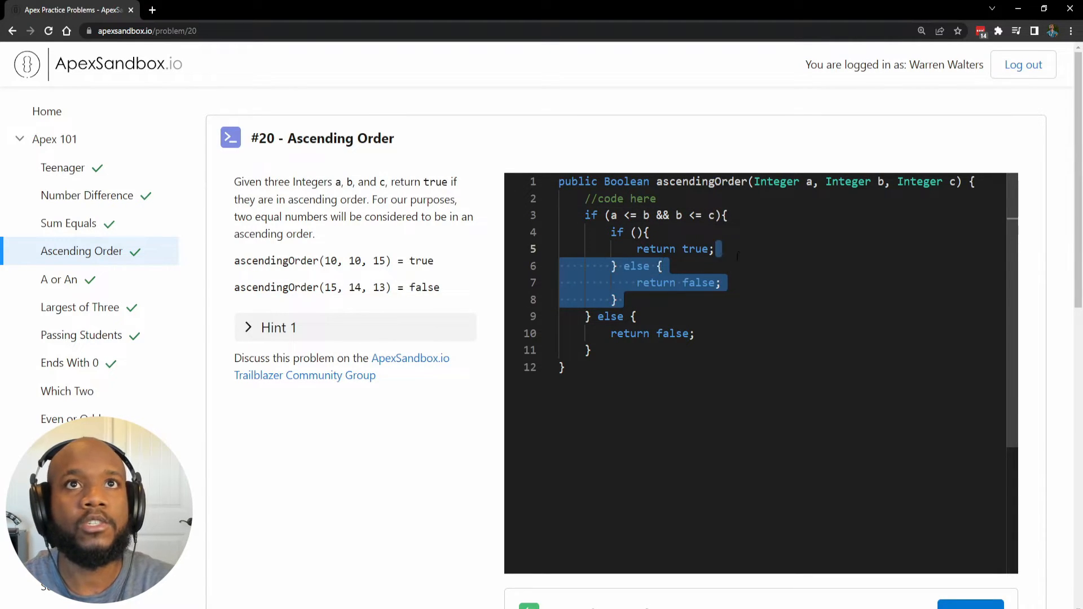
{"action": "key", "text": "Delete"}
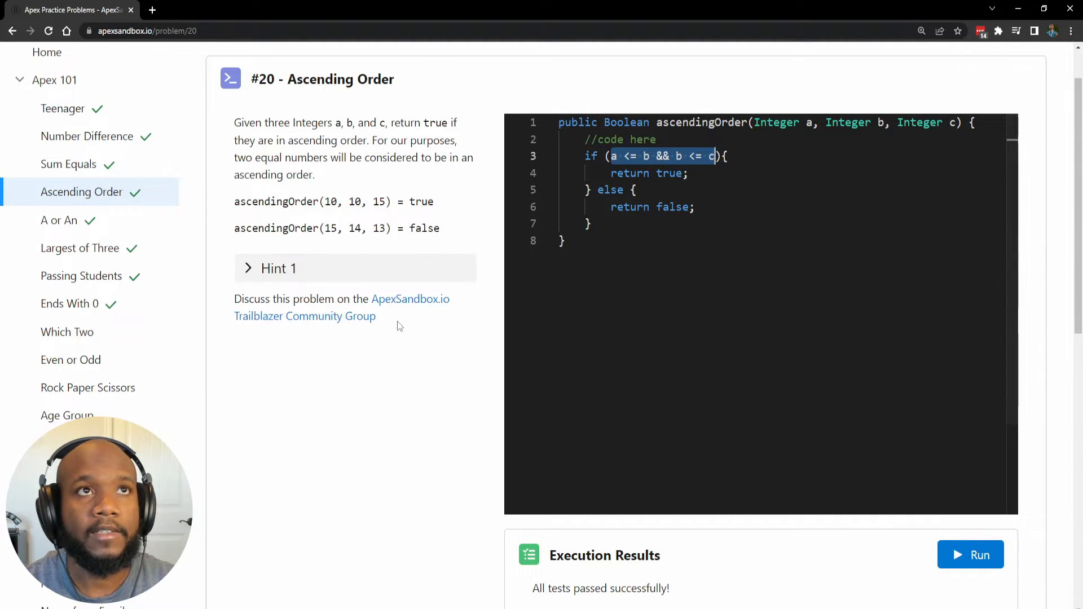
{"action": "scroll", "scroll_direction": "down", "scroll_amount": 3}
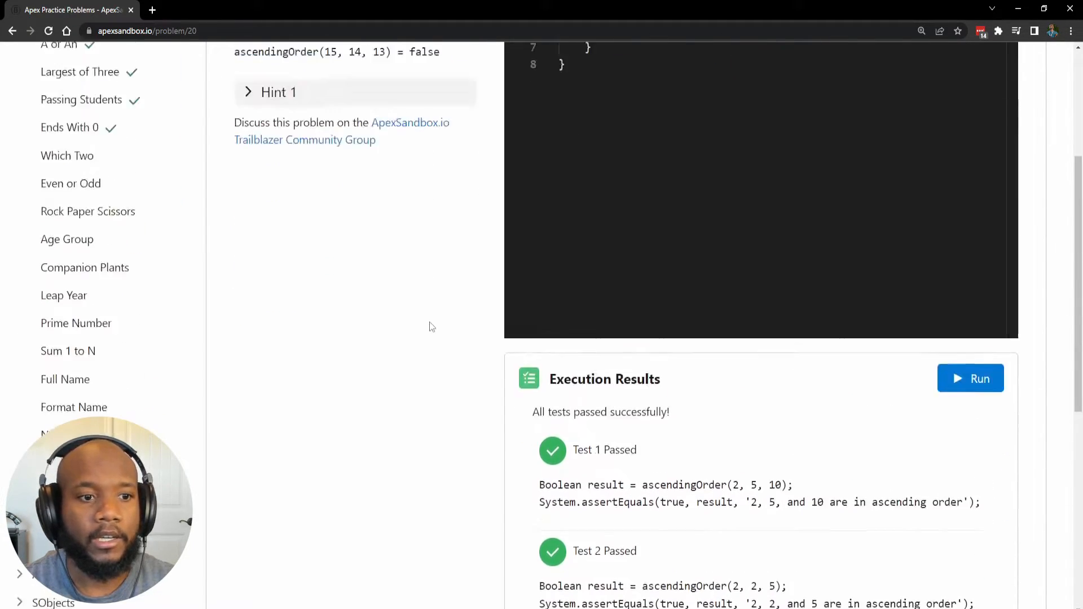
{"action": "scroll", "scroll_direction": "up", "scroll_amount": 3}
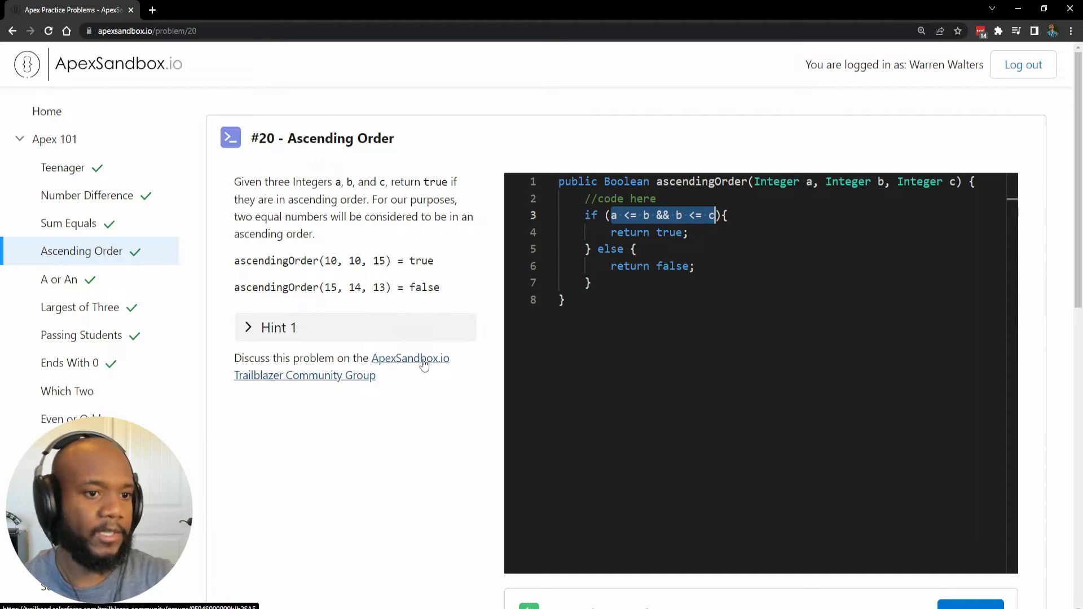
{"action": "left_click", "coordinate": [589, 282]}
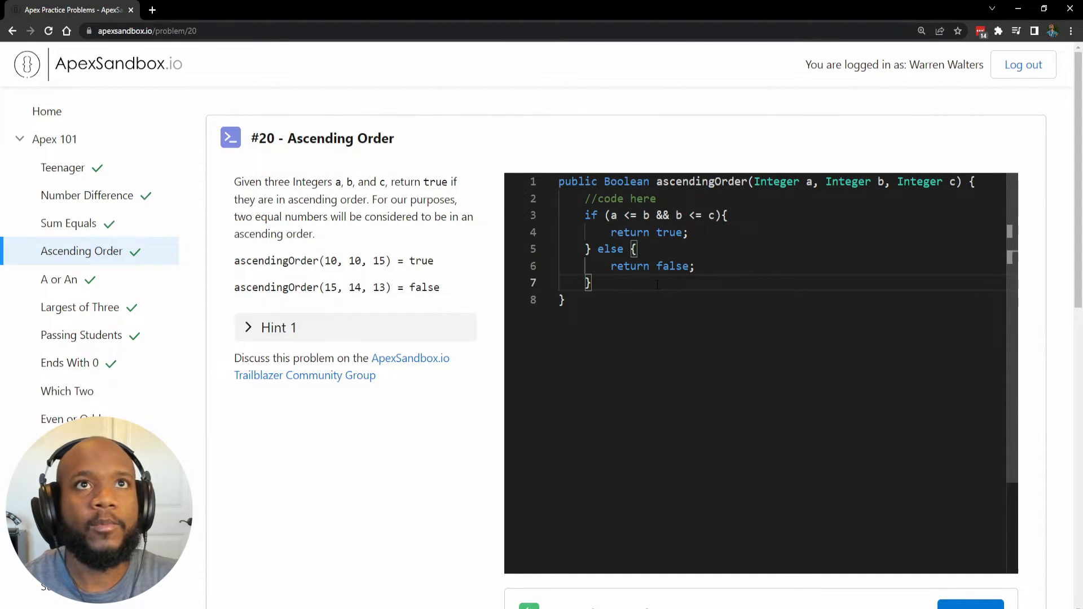
{"action": "double_click", "coordinate": [711, 215]}
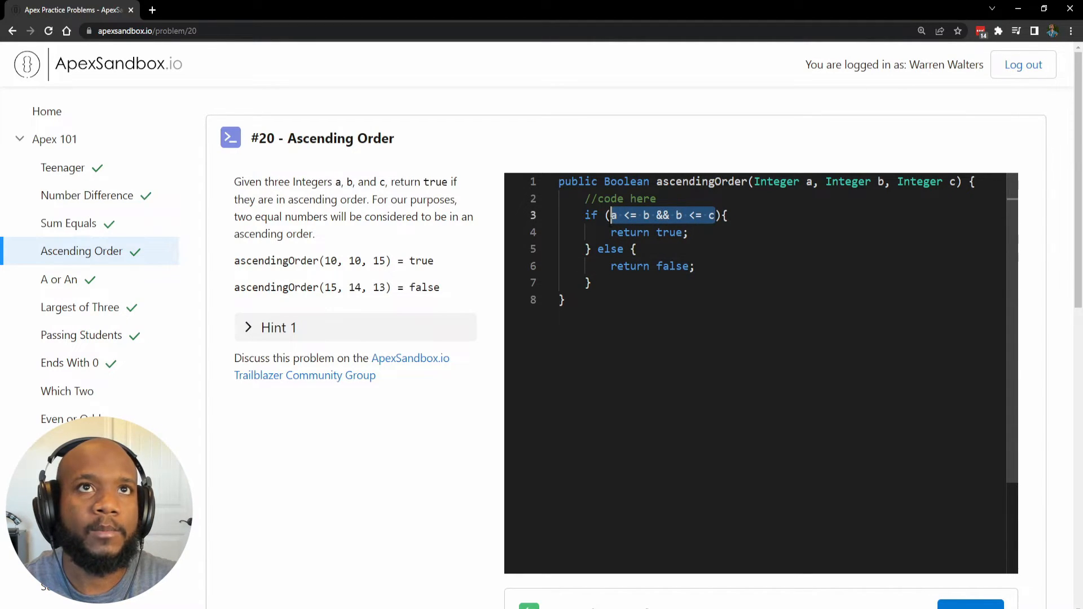
- Replace the if/else with a direct return a <= b && b <= c; statement
{"action": "key", "text": "Delete"}
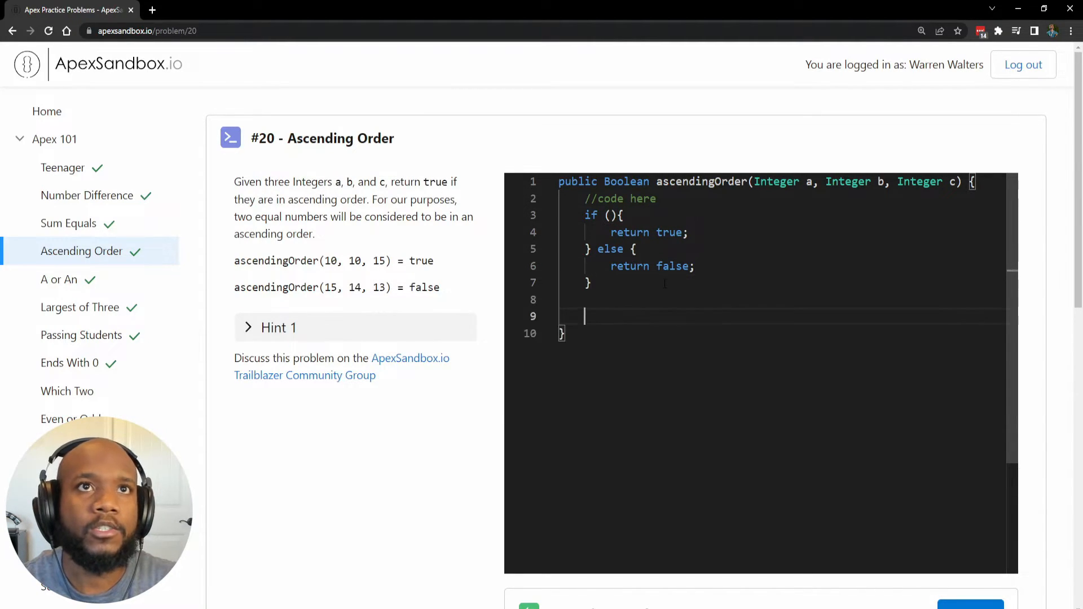
{"action": "type", "text": "return a <= b && b <= c"}
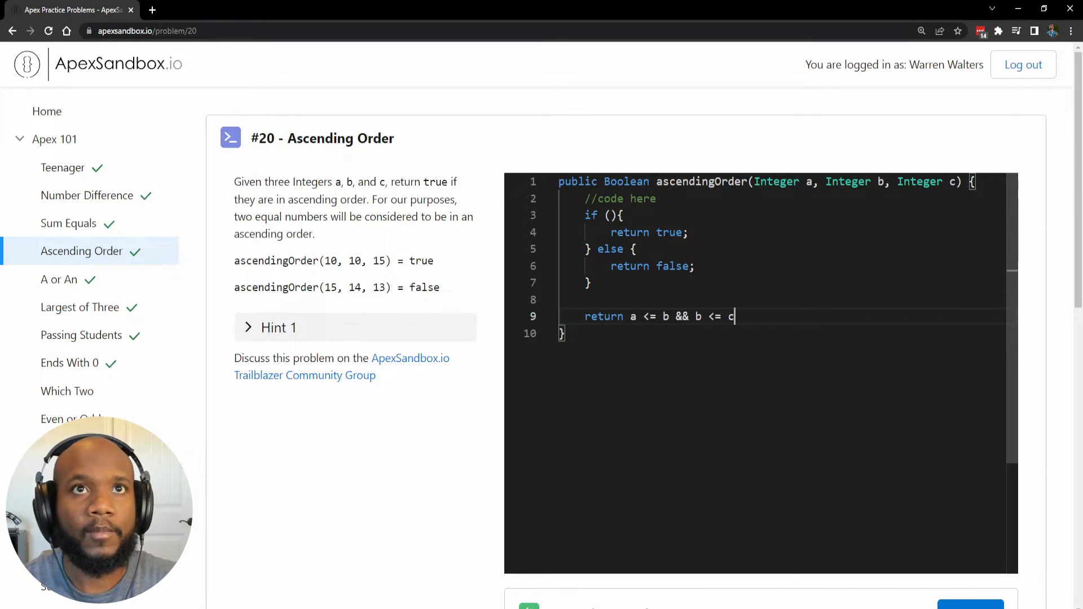
{"action": "type", "text": ";"}
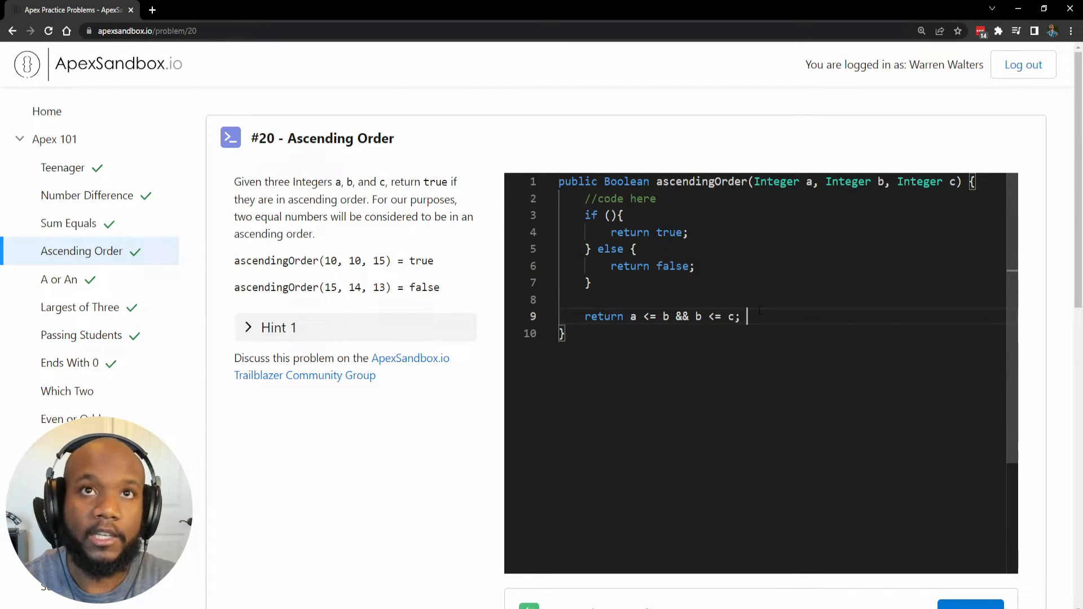
{"action": "type", "text": "//true ||"}
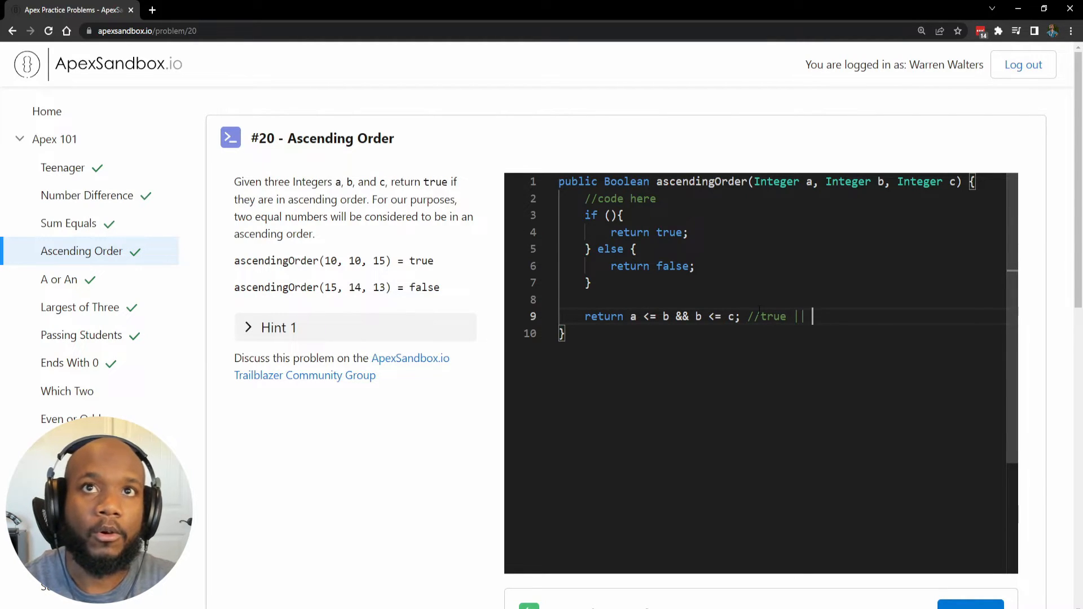
{"action": "type", "text": "false"}
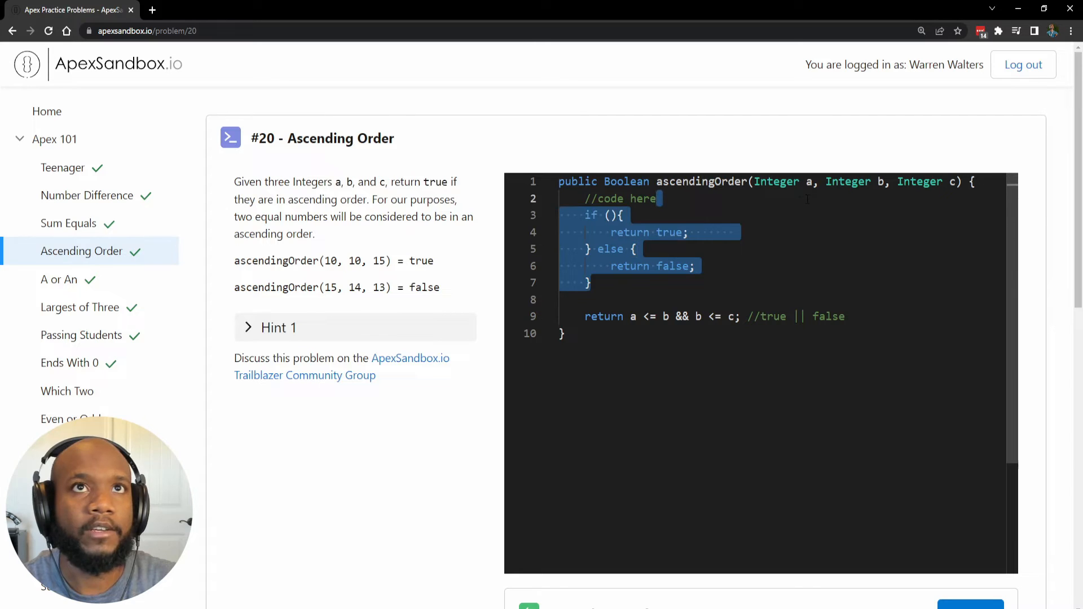
{"action": "key", "text": "Delete"}
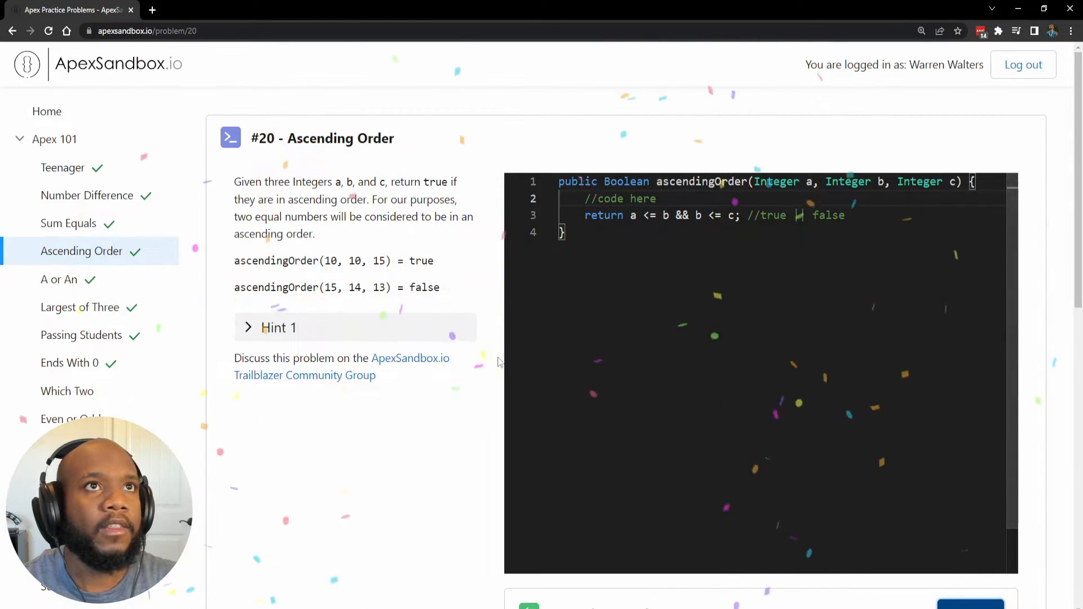
- Remove the one-line return, leaving only the //code here placeholder in the method
{"action": "left_click", "coordinate": [971, 82]}
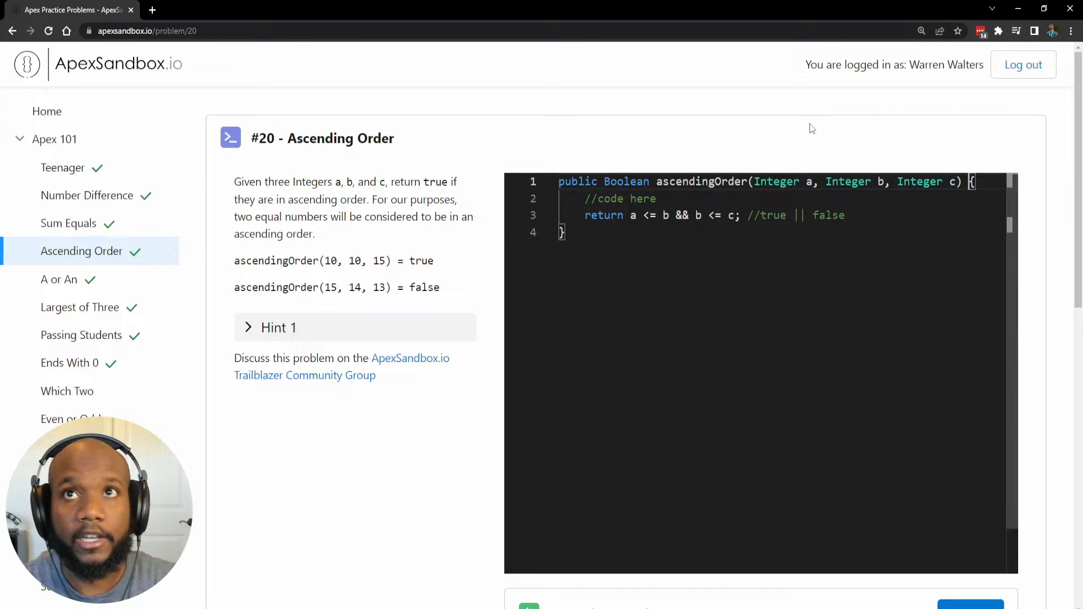
{"action": "type", "text": "dfg"}
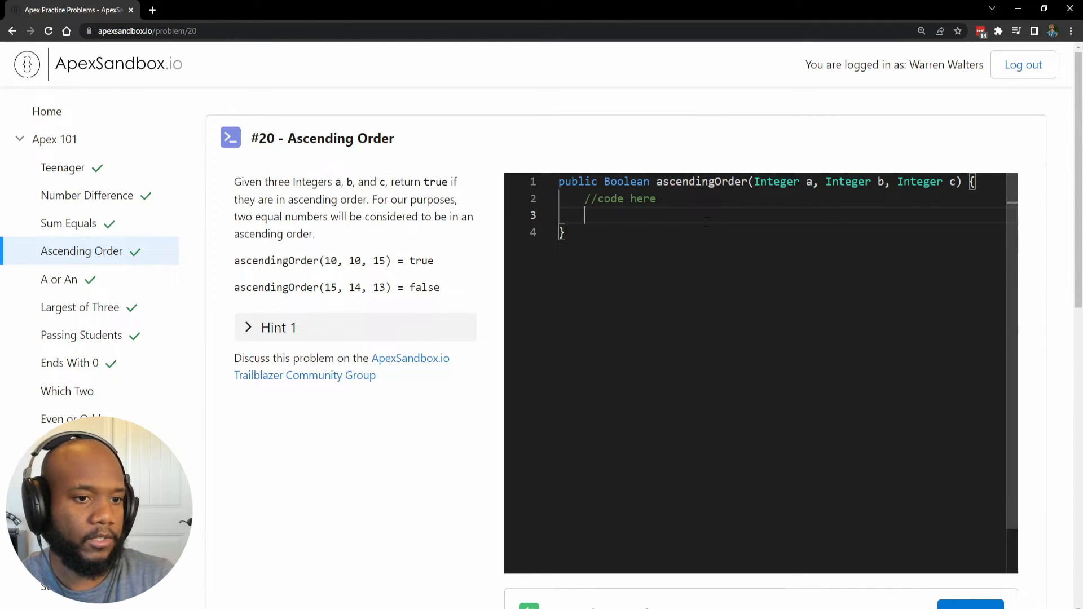
- Declare List<Integer> originalList = new List<Integer>(); in the method body
{"action": "type", "text": "Li"}
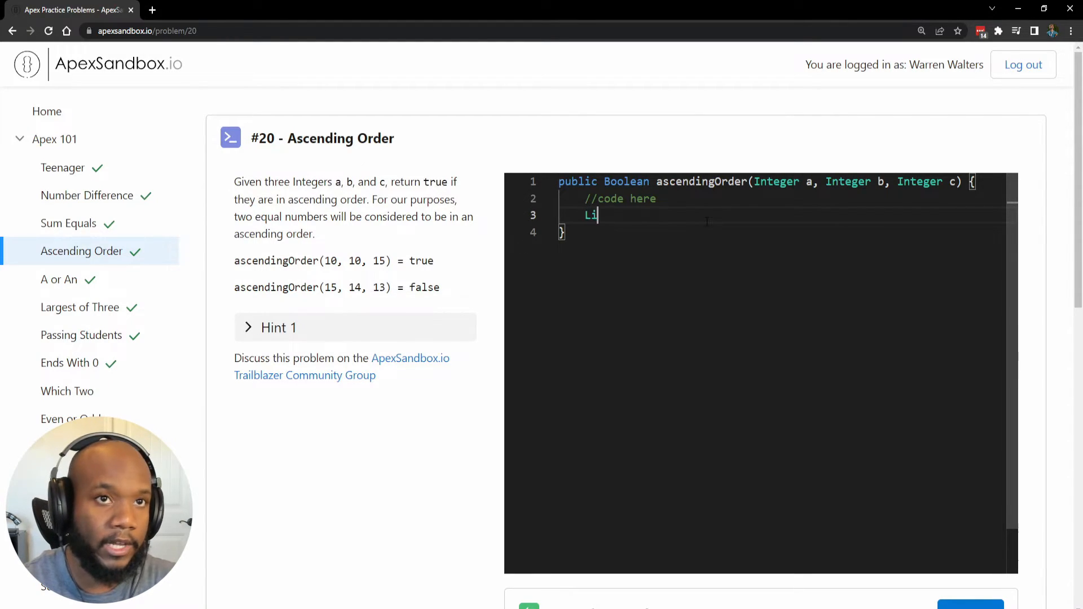
{"action": "type", "text": "st<In"}
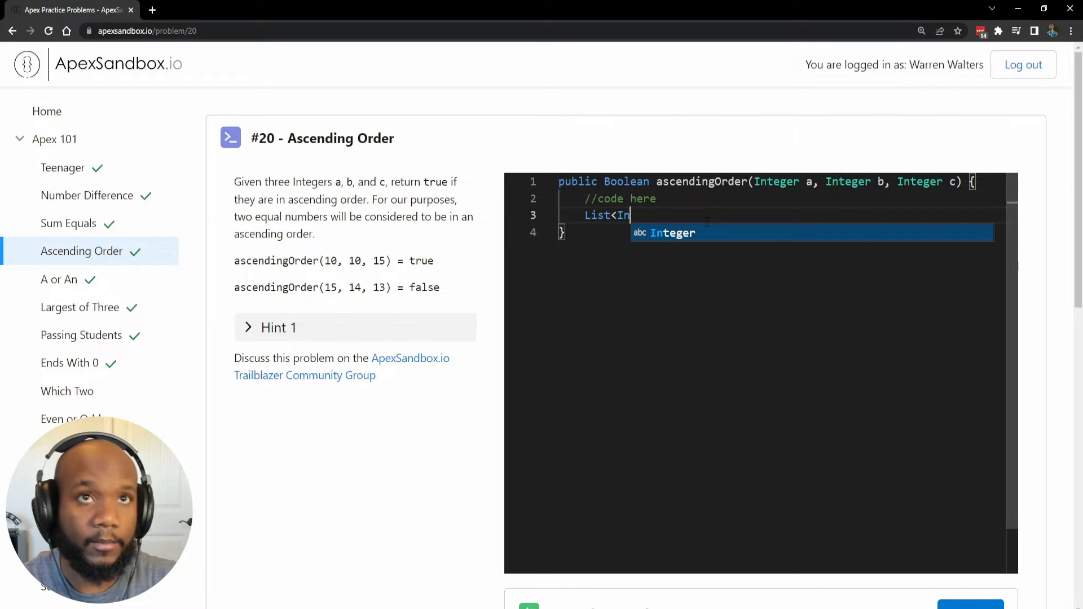
{"action": "type", "text": "teger>"}
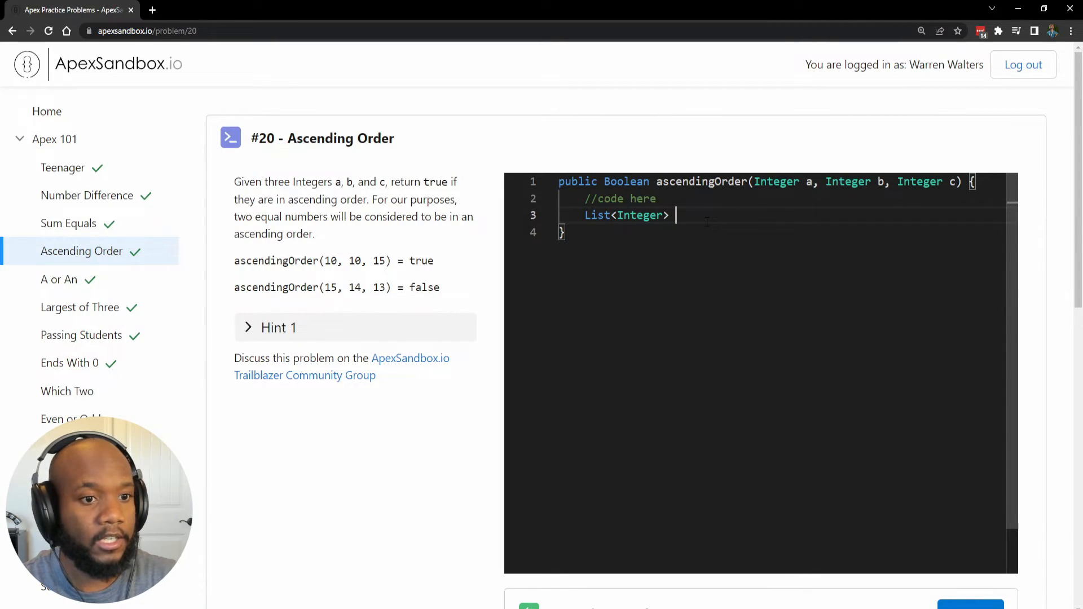
{"action": "type", "text": "orig"}
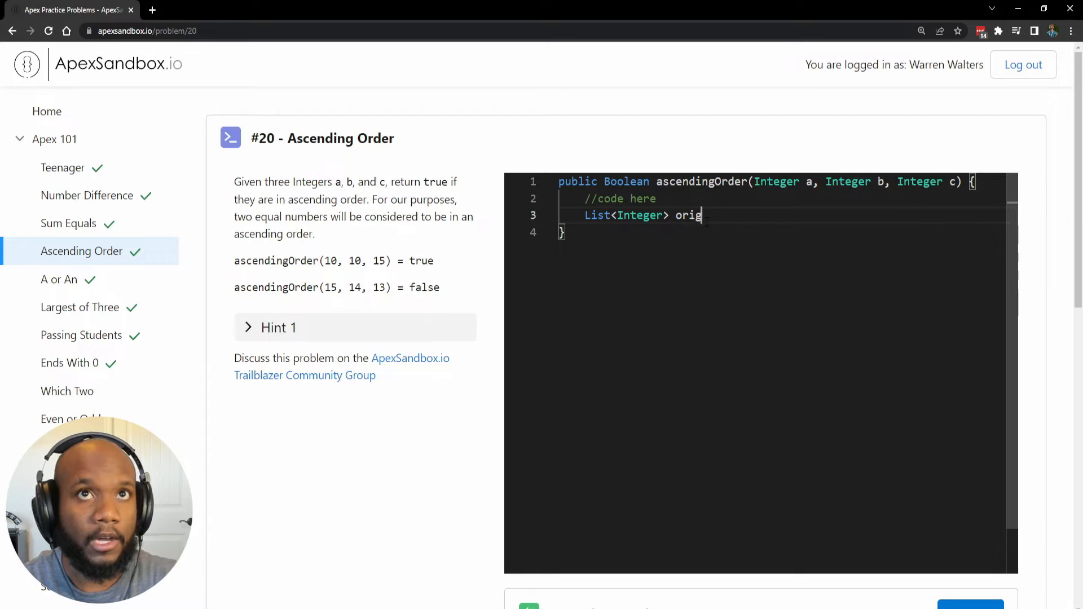
{"action": "type", "text": "inalLius"}
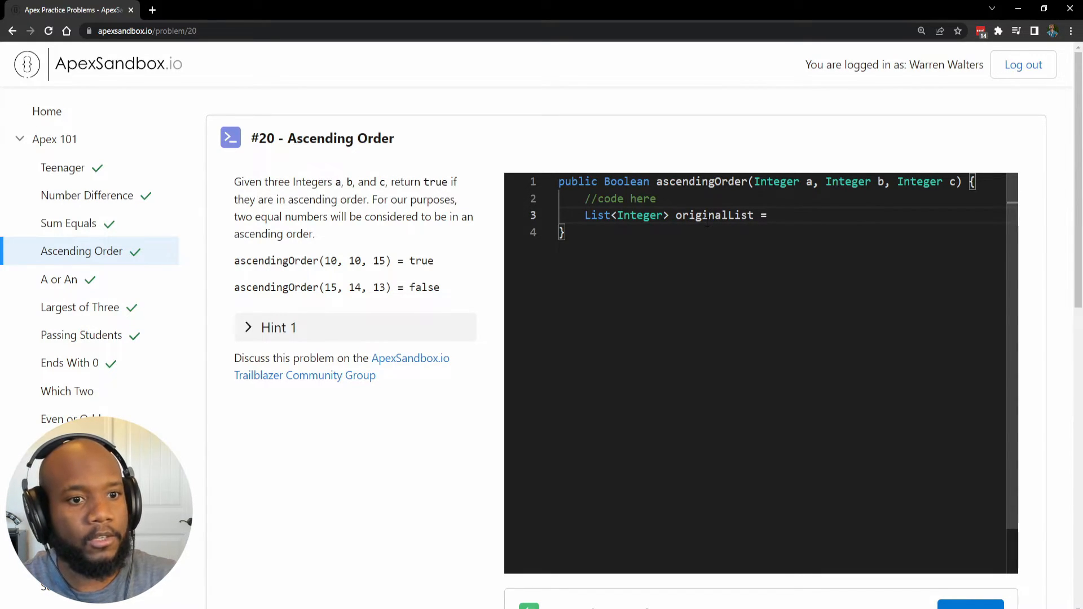
{"action": "type", "text": "new List"}
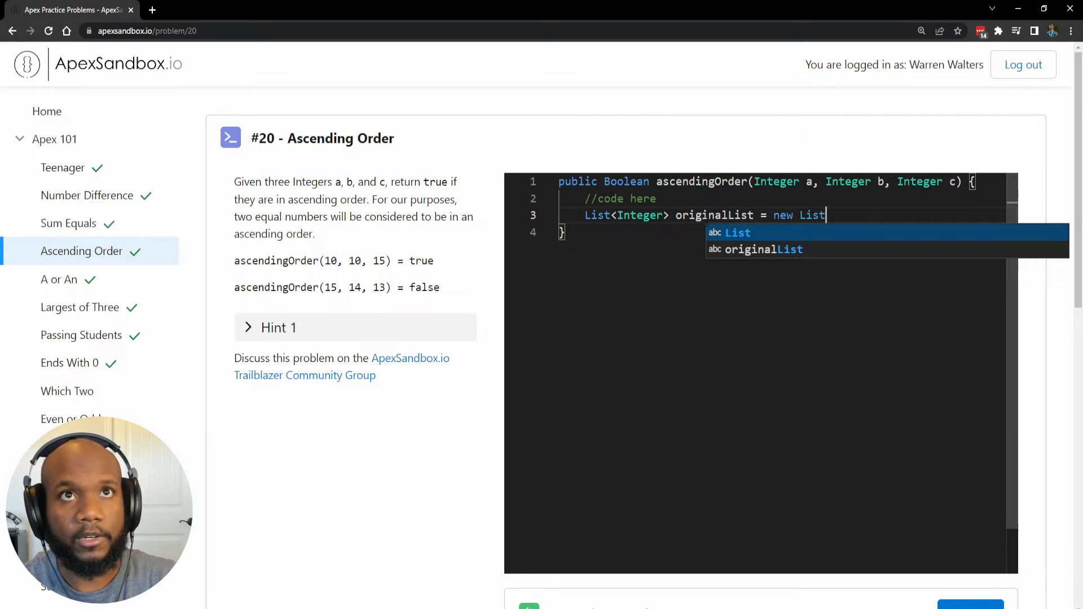
{"action": "type", "text": "<Integer"}
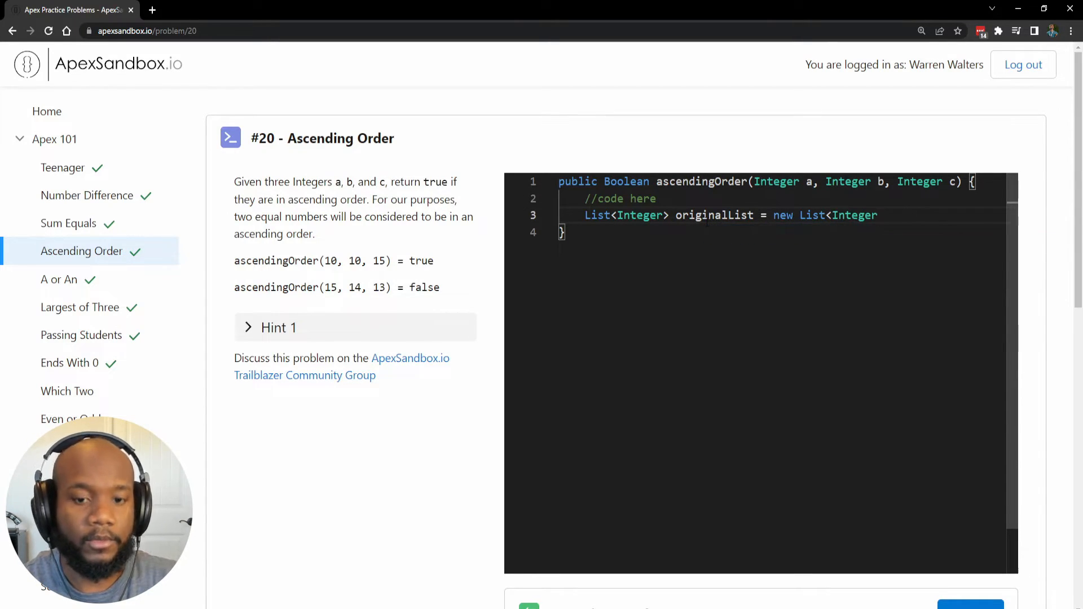
{"action": "type", "text": "();"}
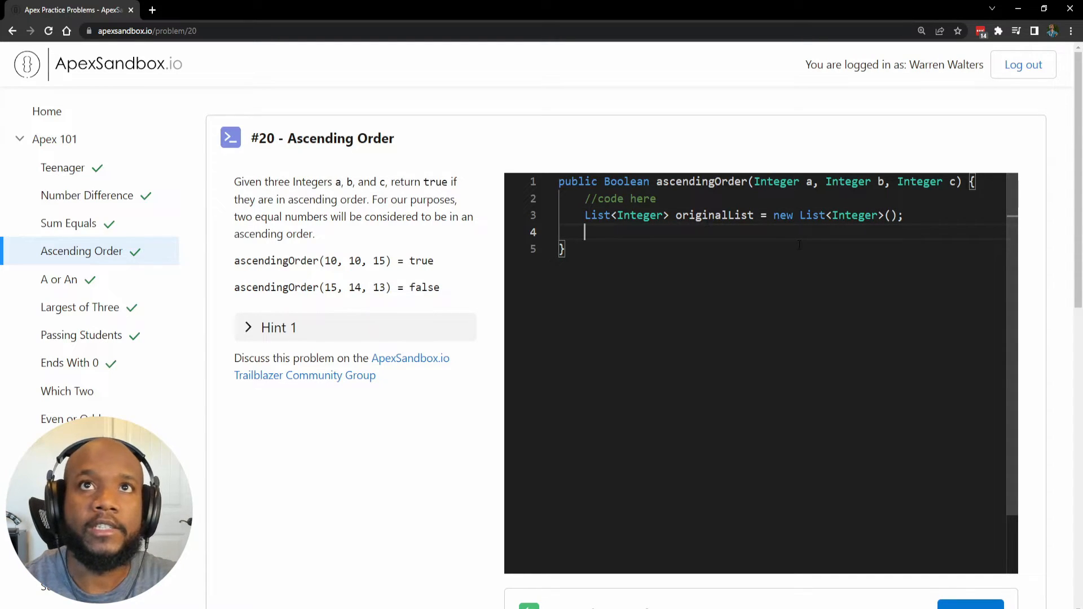
- Add a, b and c to originalList with three originalList.add() calls
{"action": "double_click", "coordinate": [715, 215]}
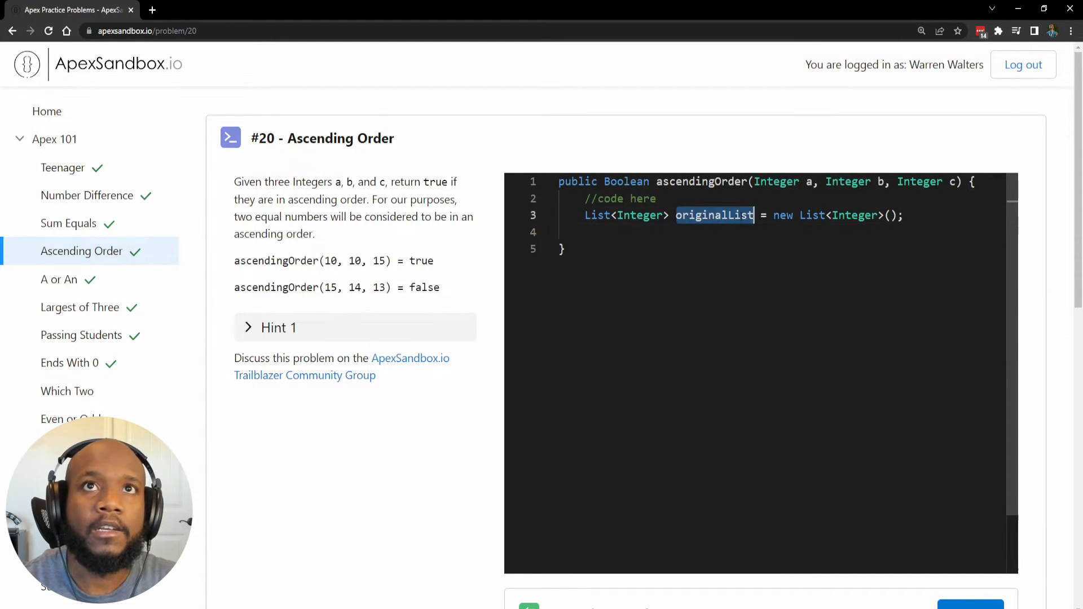
{"action": "type", "text": "originalList.ad"}
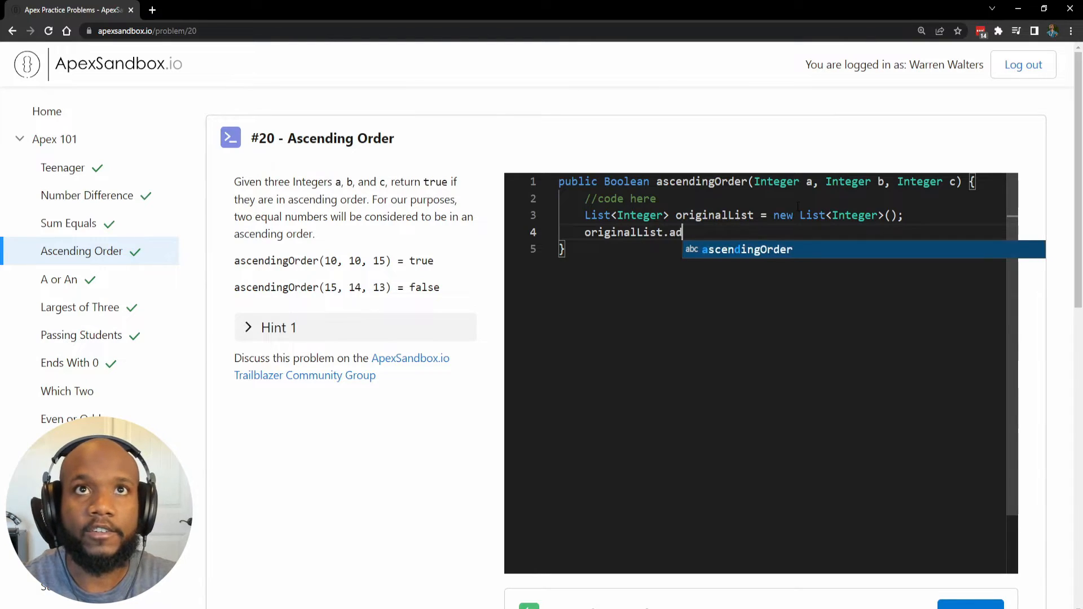
{"action": "type", "text": "d();"}
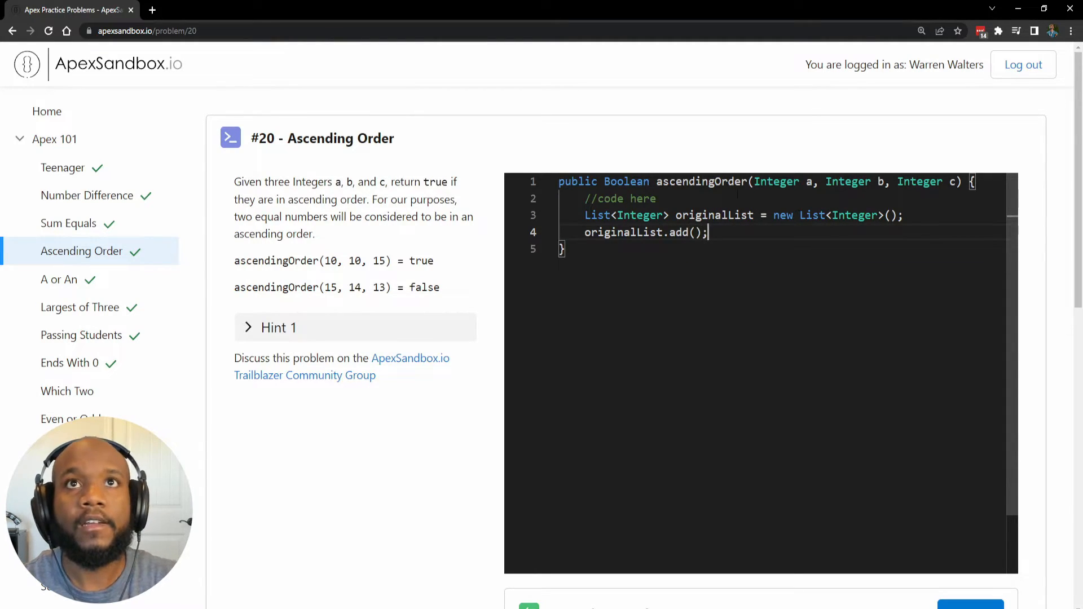
{"action": "type", "text": "a"}
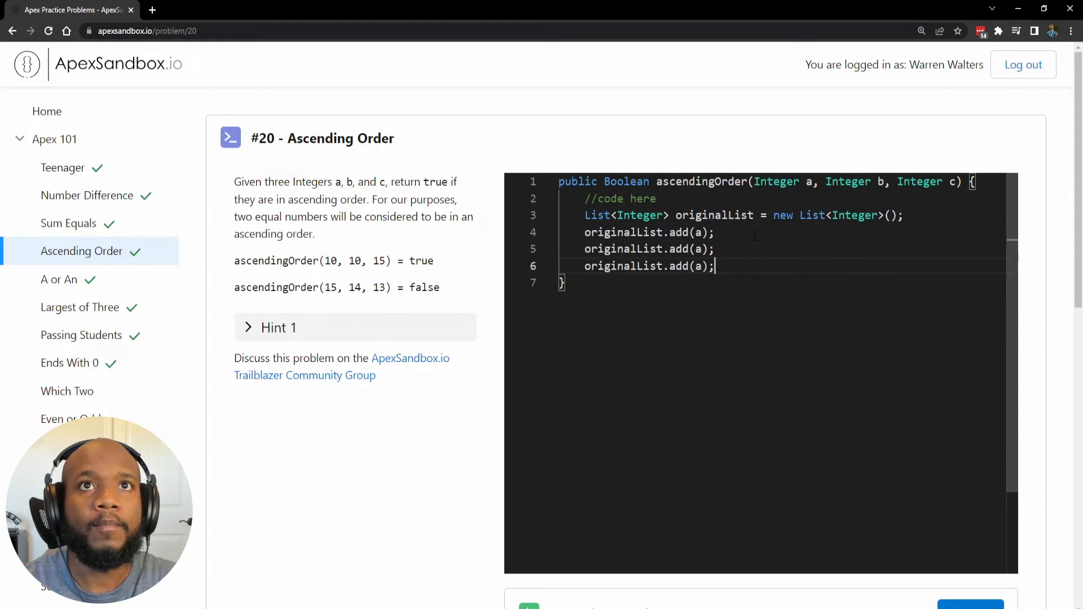
{"action": "type", "text": "b"}
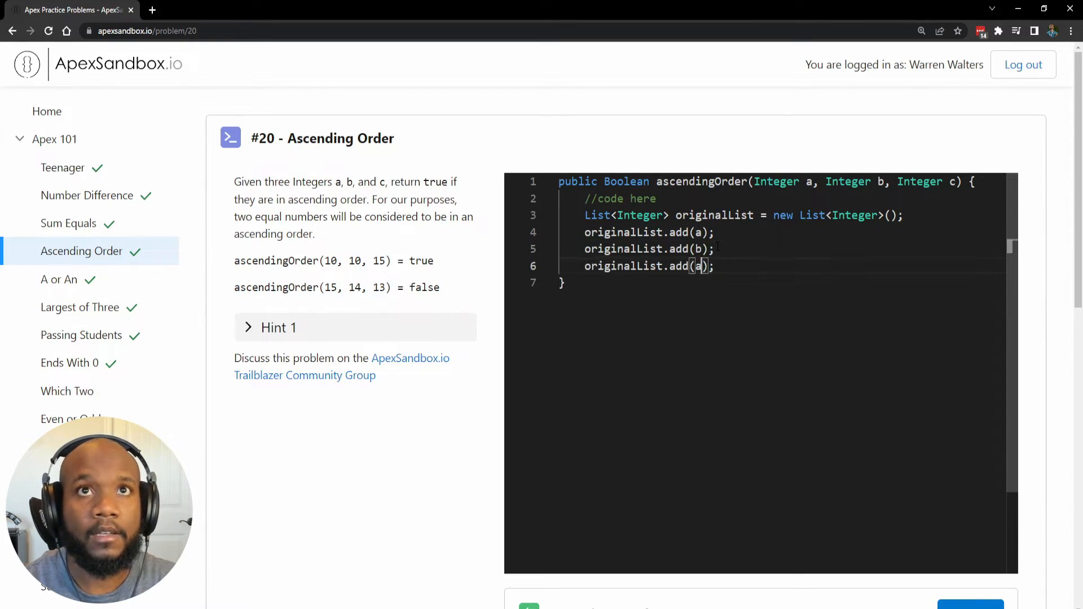
{"action": "type", "text": "c"}
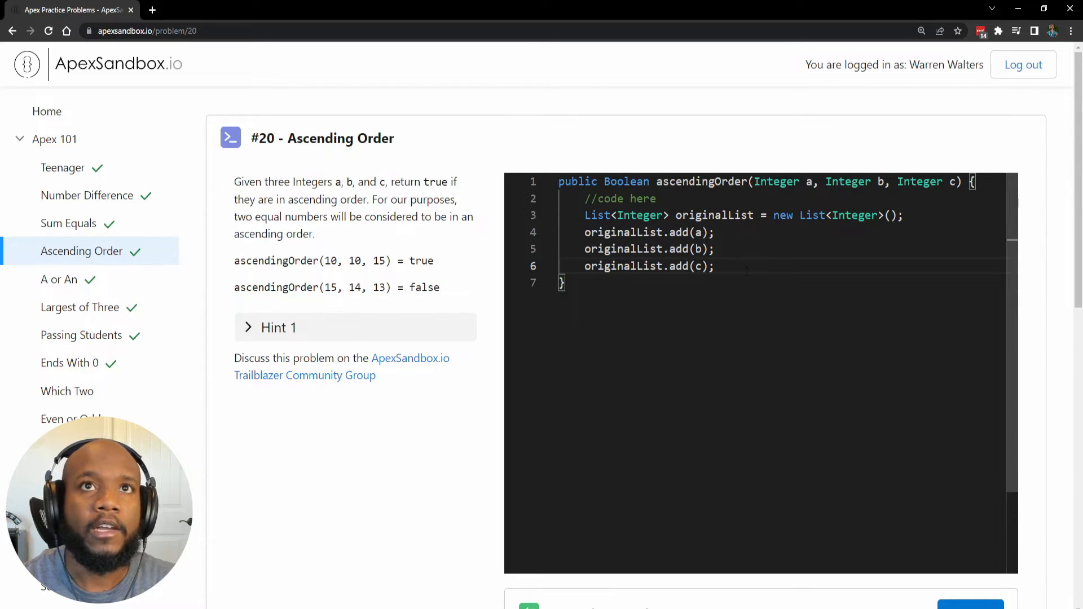
{"action": "key", "text": "Enter"}
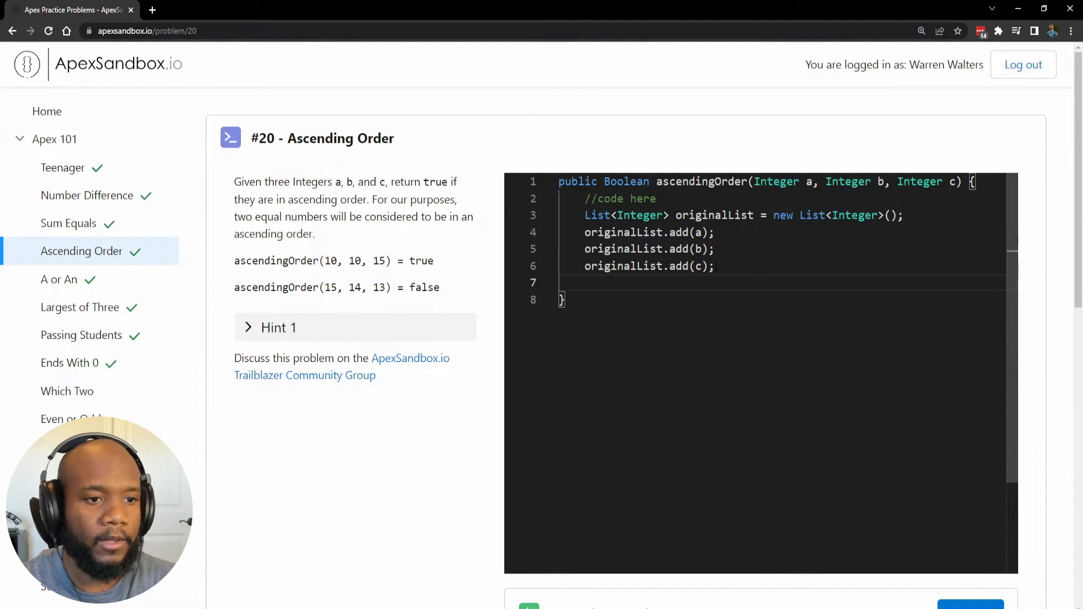
- Declare List<Integer> sortList = new List<Integer>{a,b,c}; and call sortList.sort();
{"action": "type", "text": "Li"}
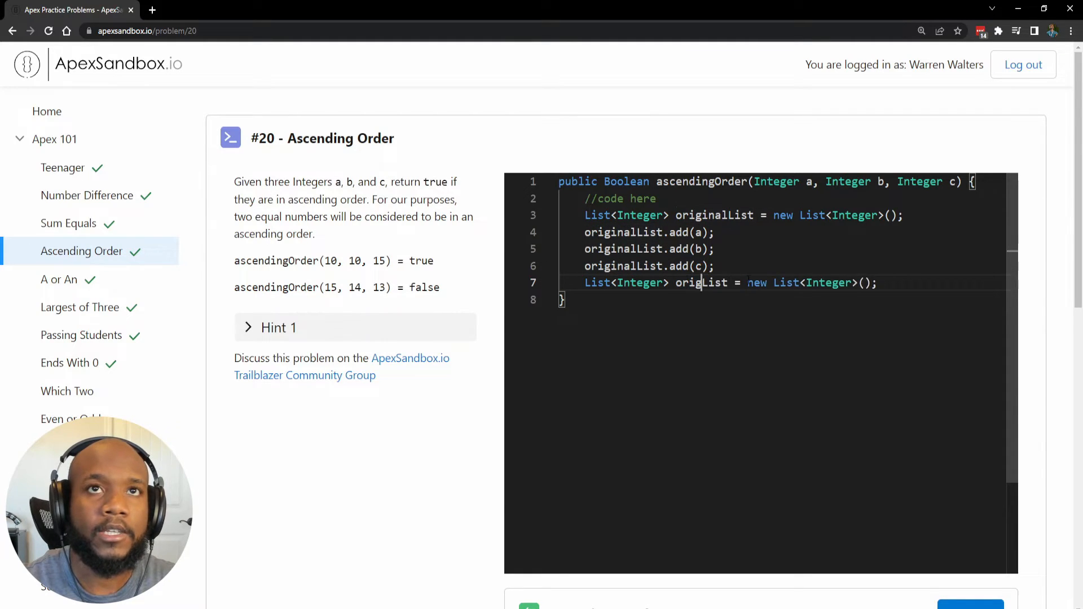
{"action": "type", "text": "sortList"}
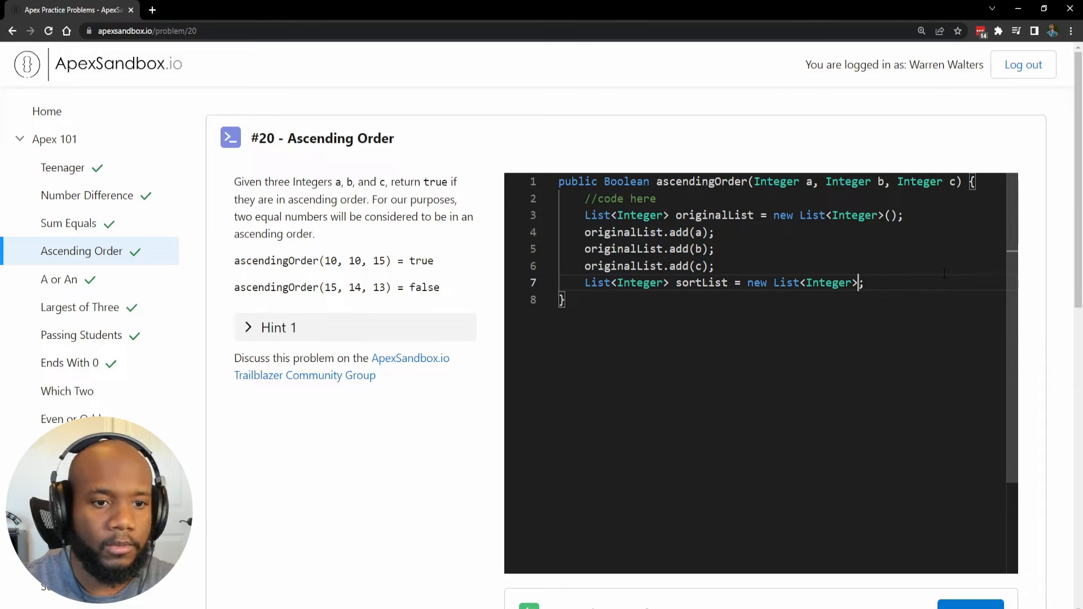
{"action": "type", "text": "a}"}
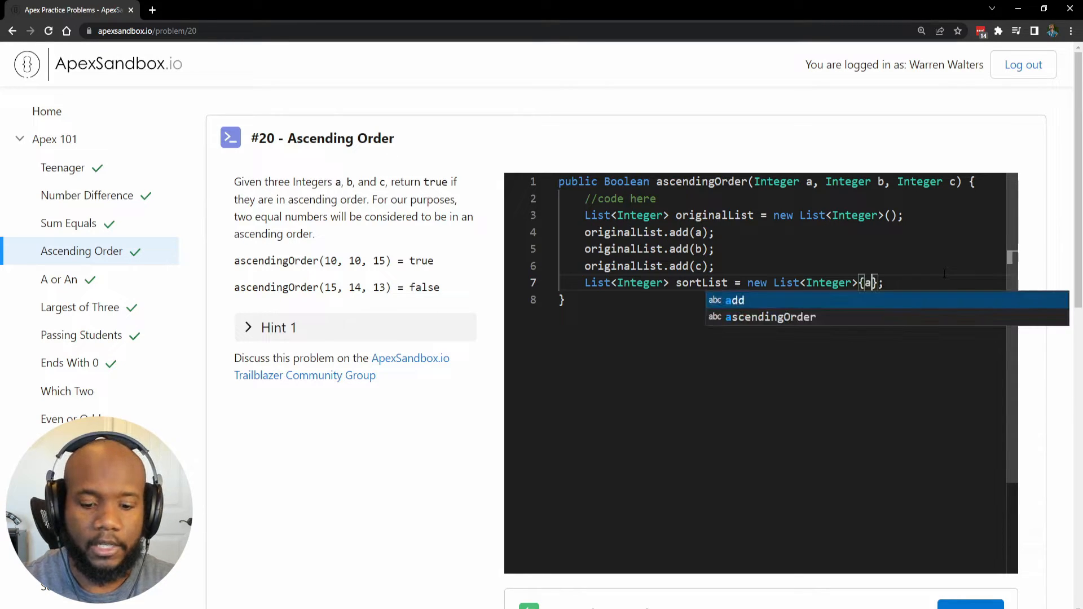
{"action": "type", "text": ",b,c"}
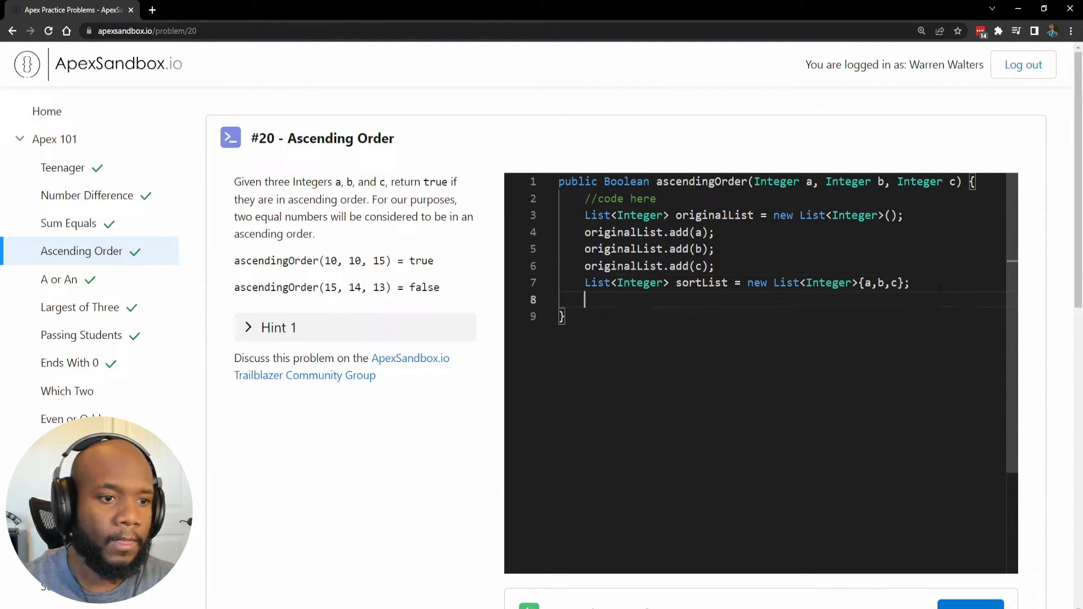
{"action": "type", "text": "sortList"}
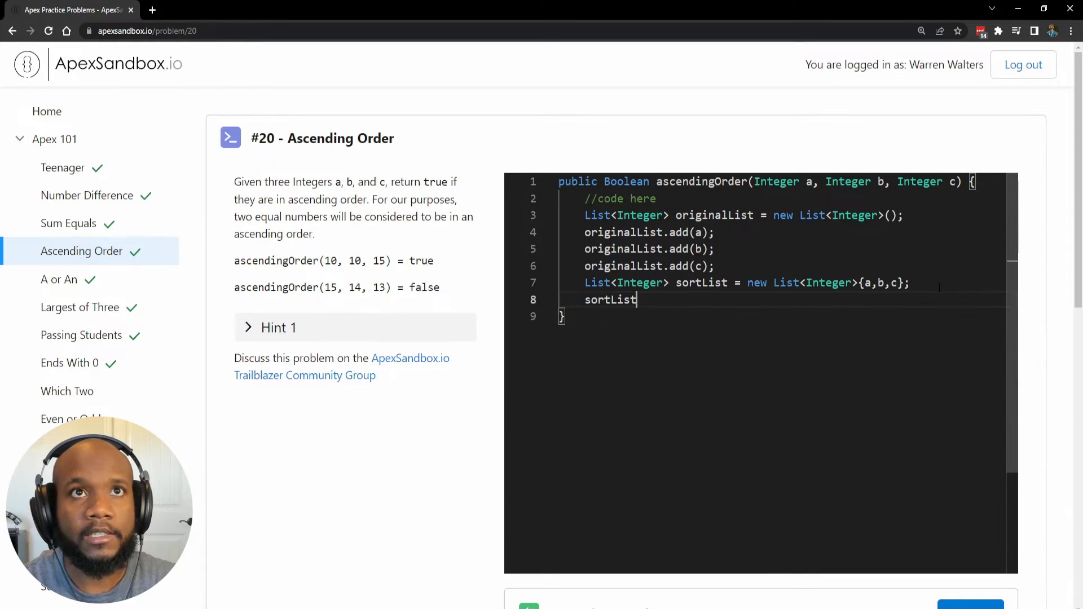
{"action": "type", "text": ".sort()"}
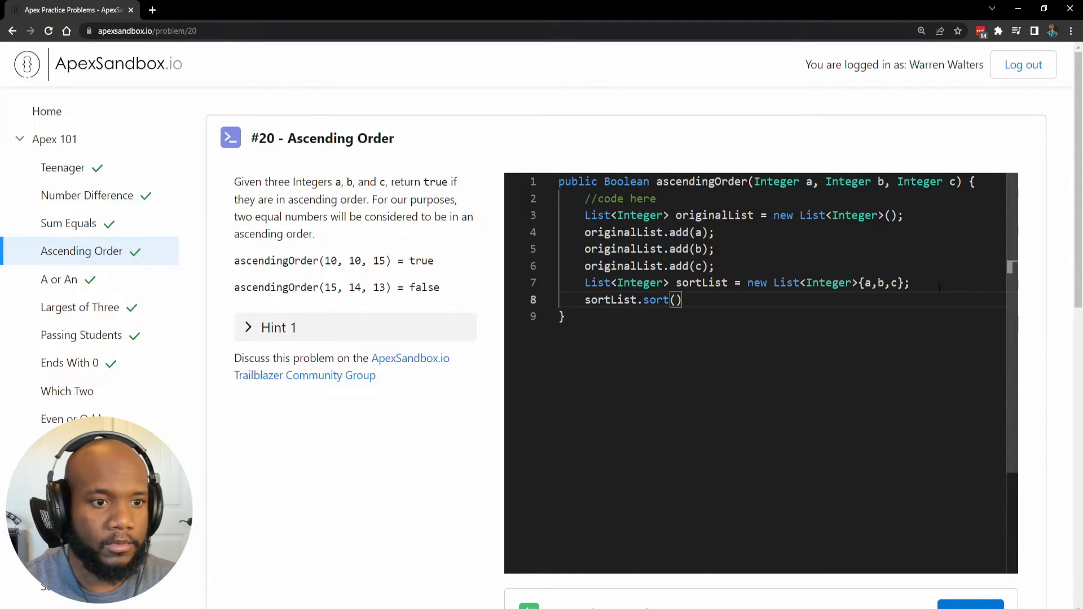
{"action": "type", "text": ";"}
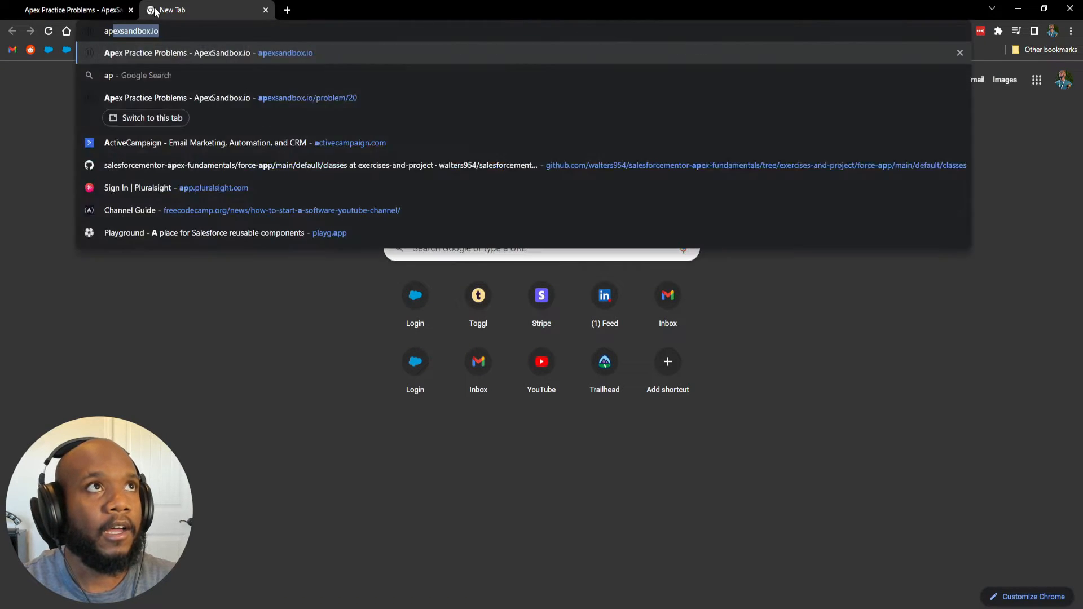
- Search 'apex list sort' and open the List Class reference at the sort() method
{"action": "type", "text": "apex list s"}
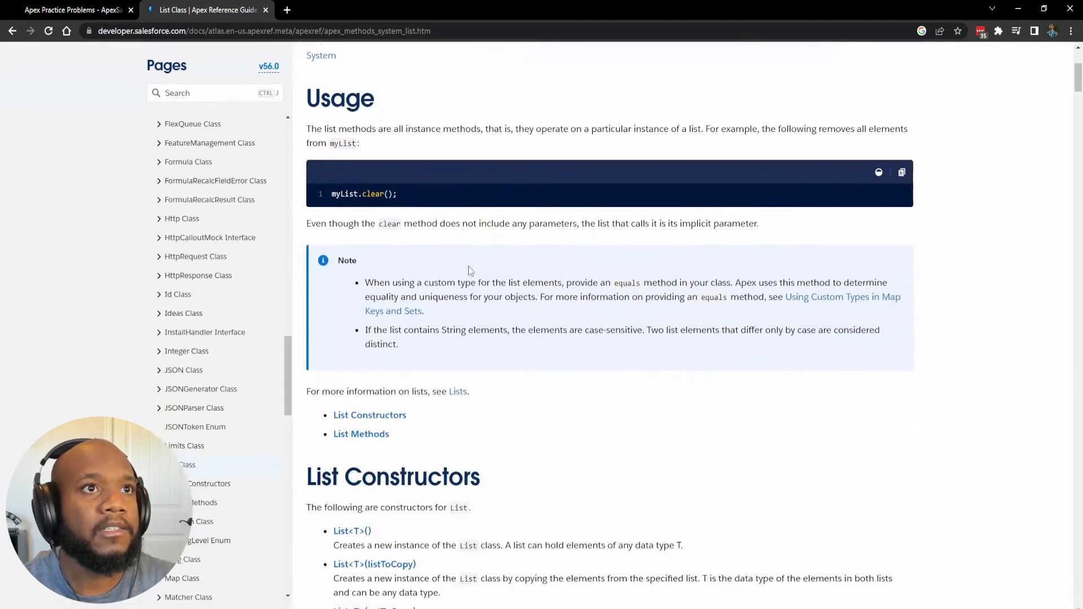
{"action": "scroll", "scroll_direction": "down", "scroll_amount": 3}
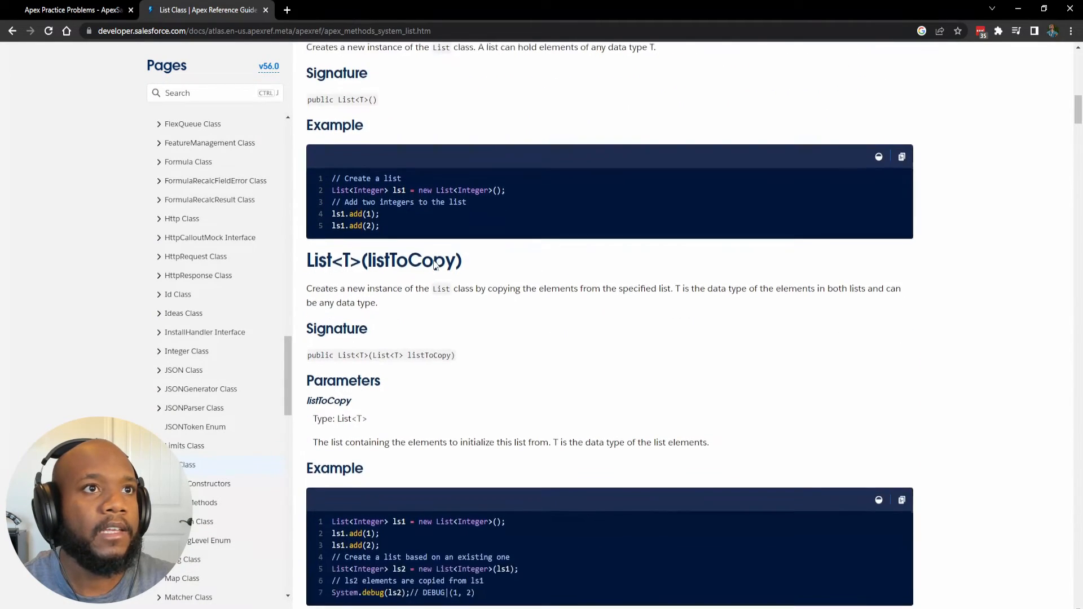
{"action": "scroll", "scroll_direction": "down", "scroll_amount": 3}
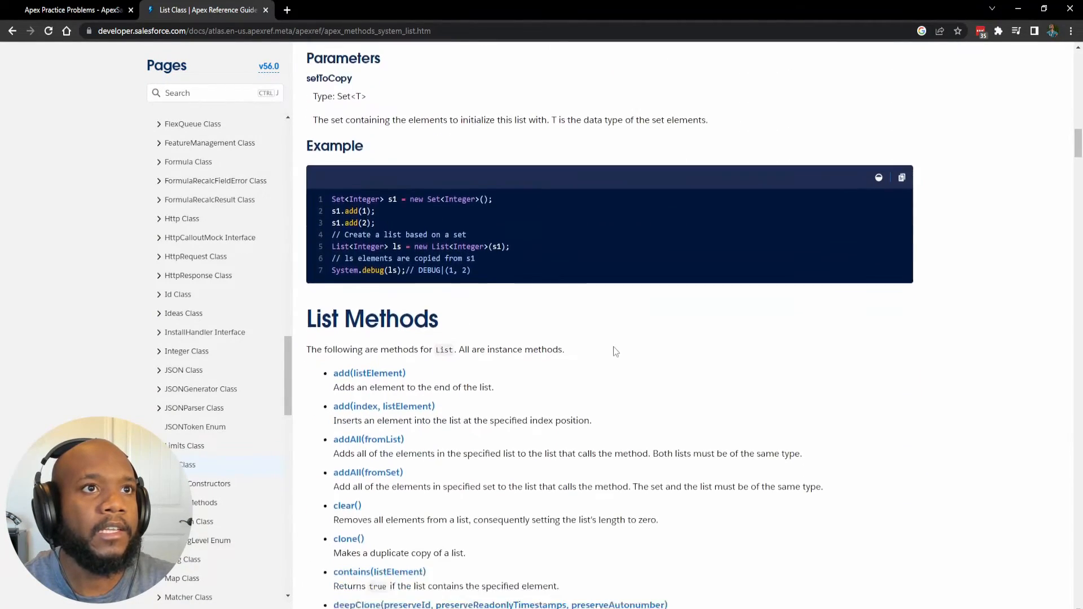
{"action": "scroll", "scroll_direction": "down", "scroll_amount": 3}
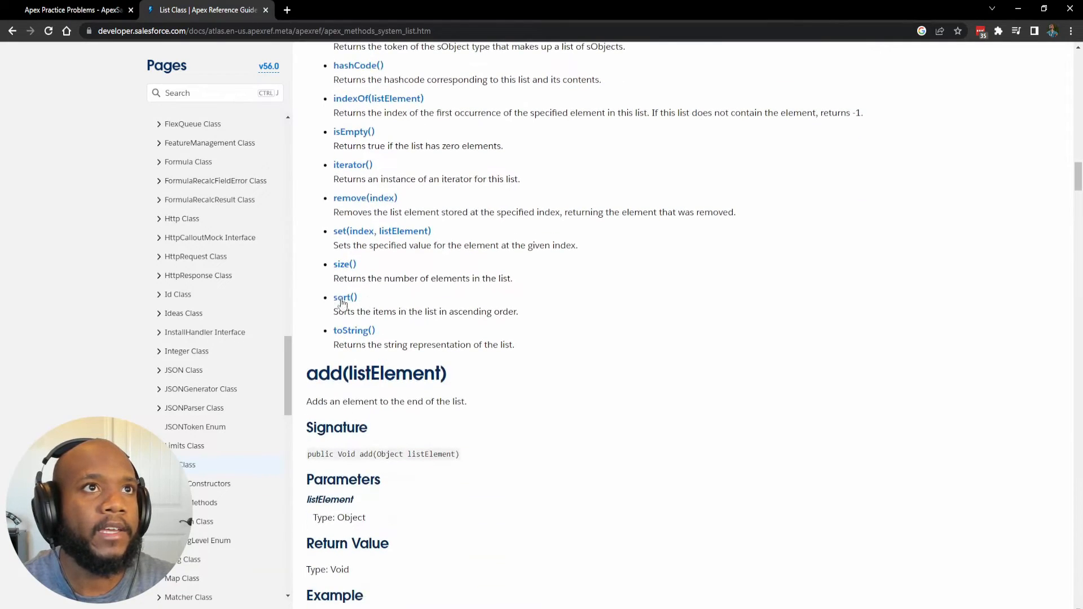
{"action": "left_click", "coordinate": [344, 297]}
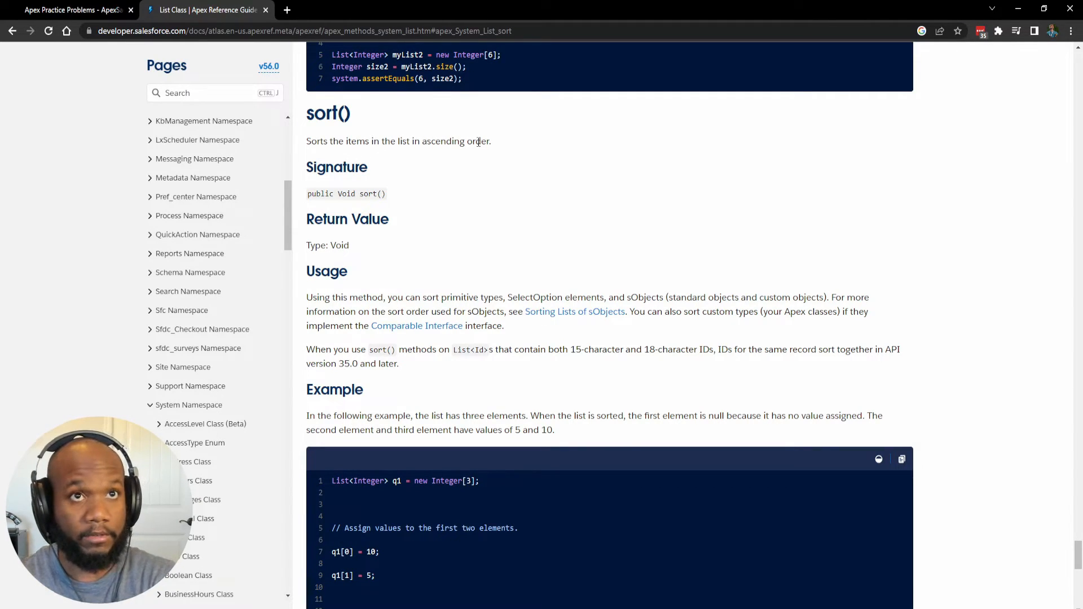
- Highlight sort()'s Return Value heading (void) and return to the sandbox tab
{"action": "left_click", "coordinate": [68, 10]}
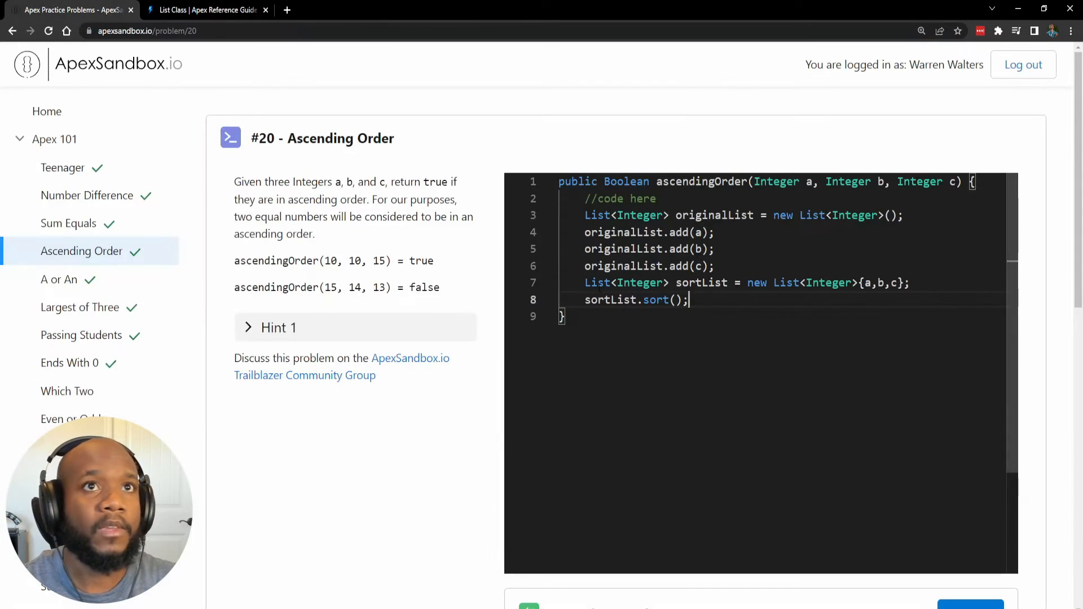
{"action": "left_click", "coordinate": [205, 10]}
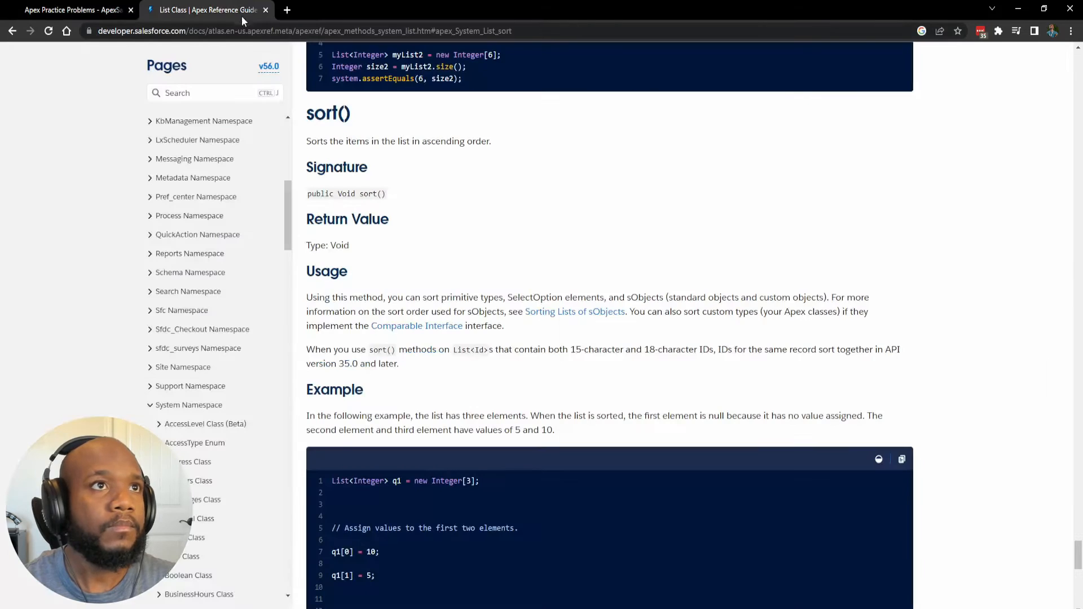
{"action": "left_click_drag", "start_coordinate": [313, 219], "coordinate": [371, 219]}
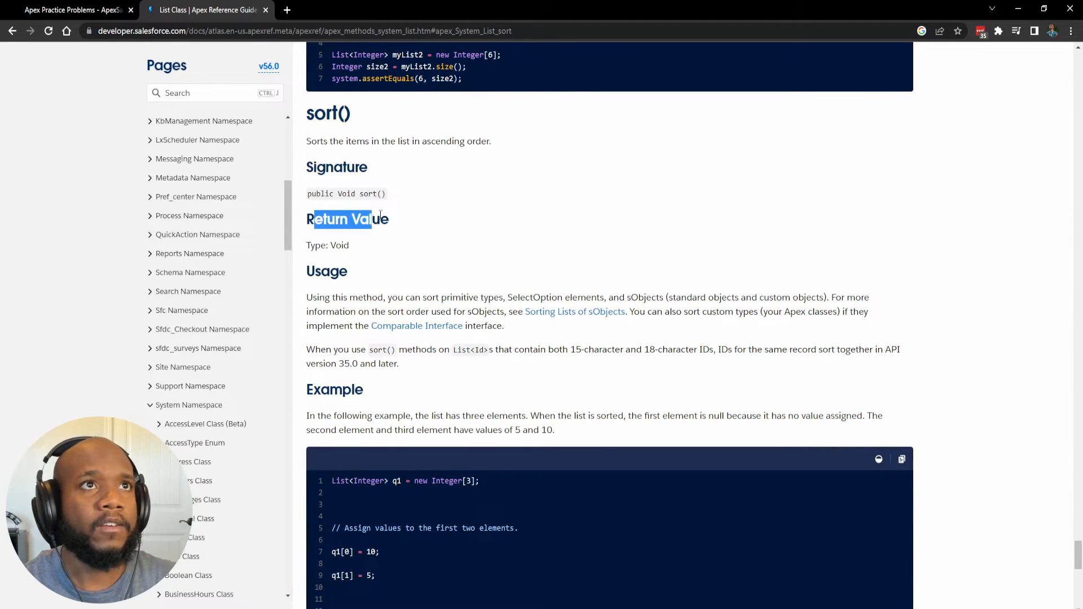
{"action": "left_click", "coordinate": [69, 10]}
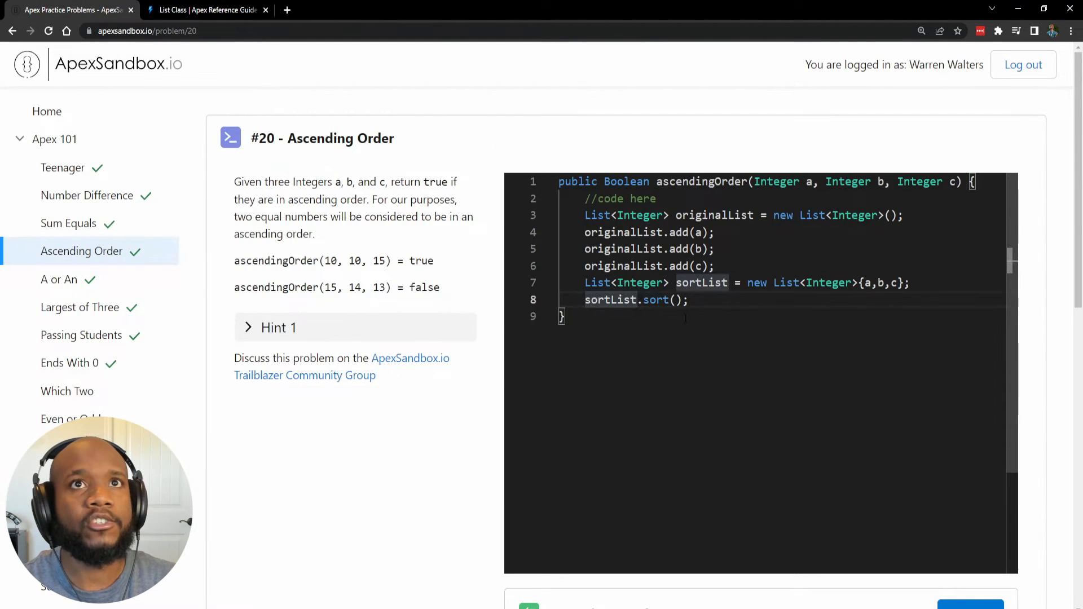
- Write the condition 'if (sortList.equals(originalList)) {' after the sort call
{"action": "double_click", "coordinate": [701, 282]}
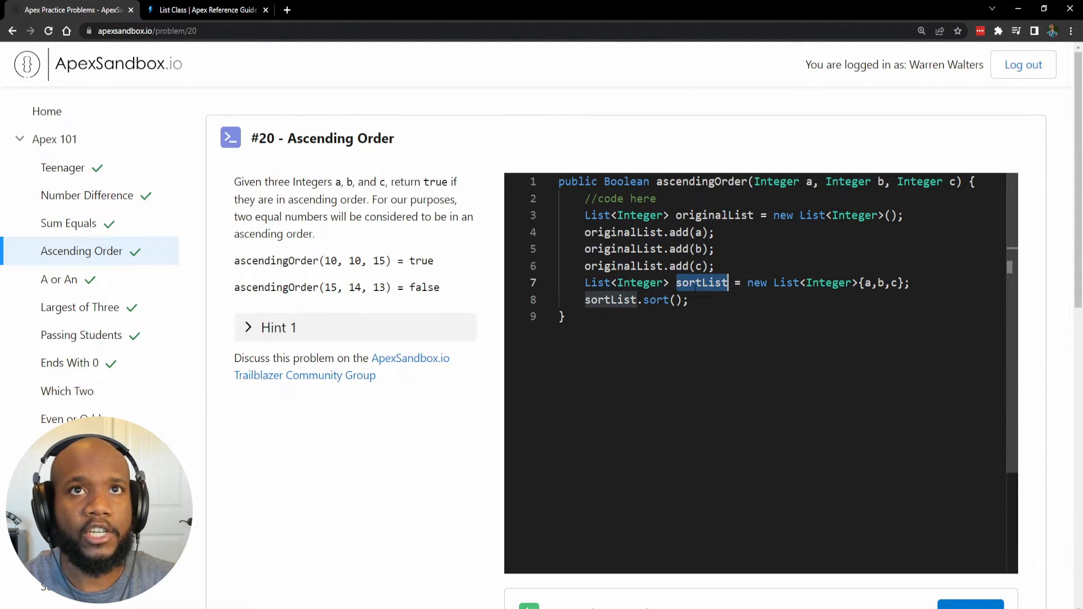
{"action": "left_click", "coordinate": [686, 300]}
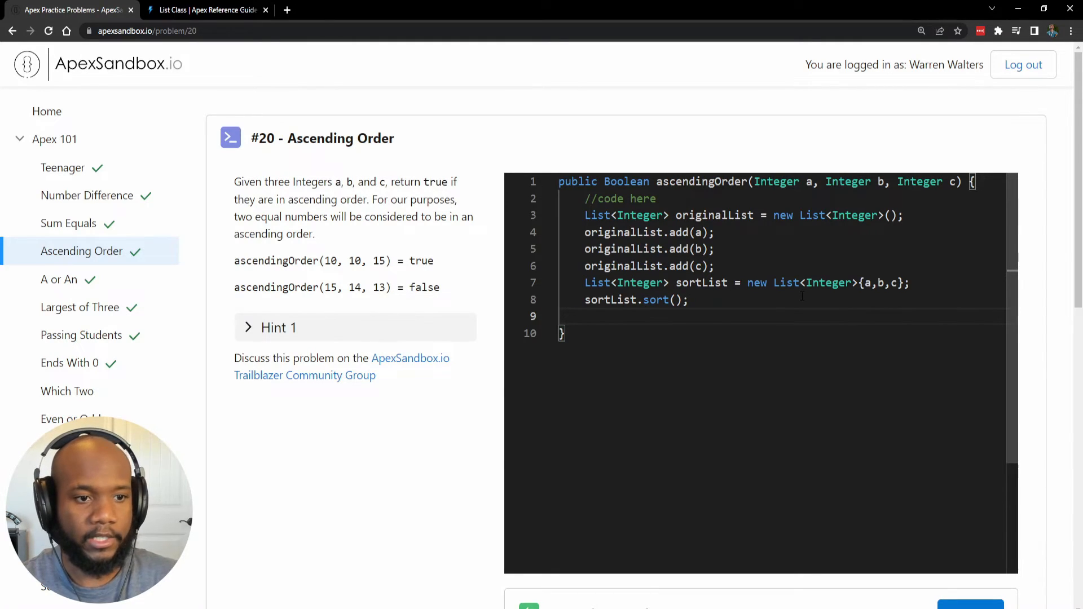
{"action": "type", "text": "if (sort"}
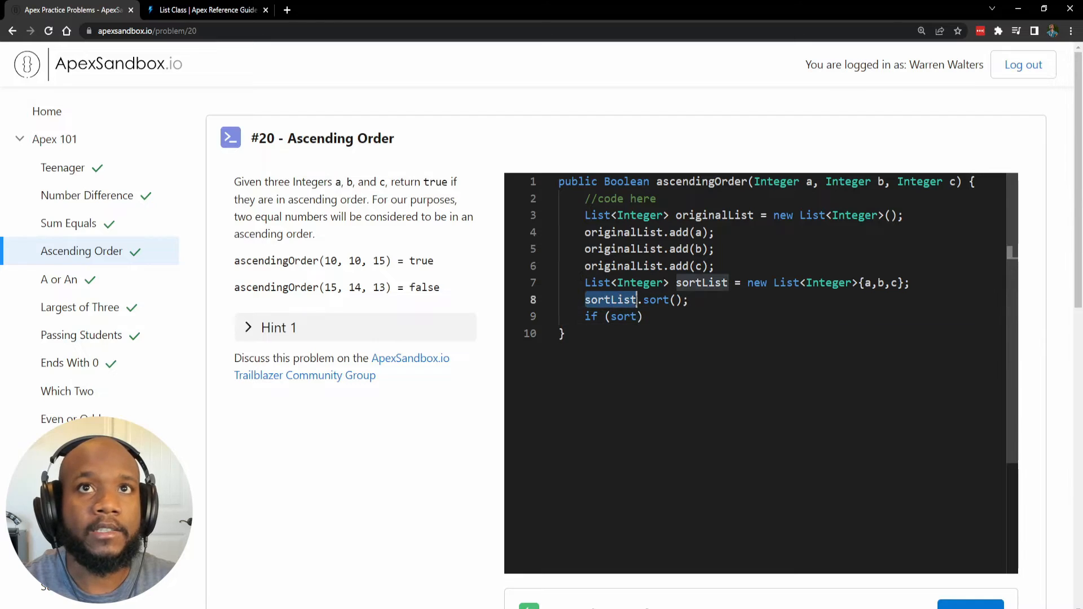
{"action": "double_click", "coordinate": [622, 316]}
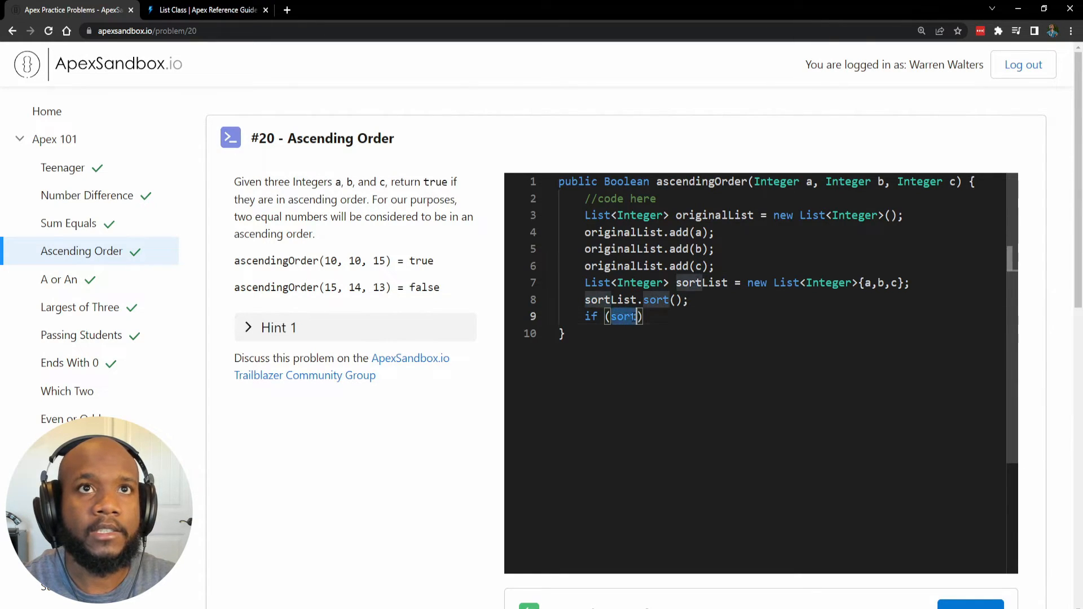
{"action": "type", "text": "sortList.equals("}
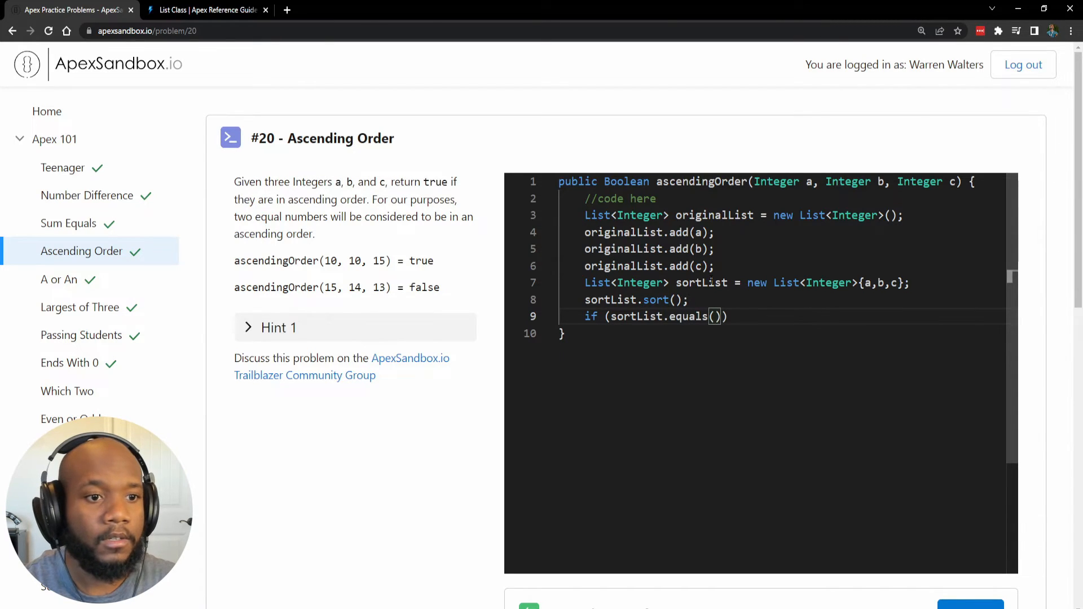
{"action": "type", "text": "orig"}
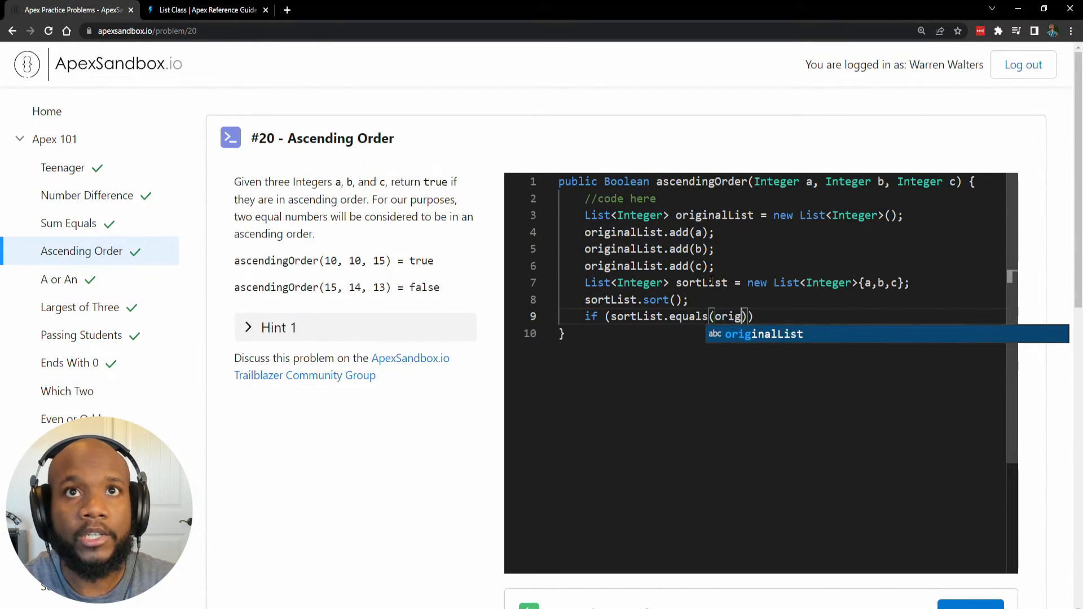
{"action": "type", "text": "originalList)){"}
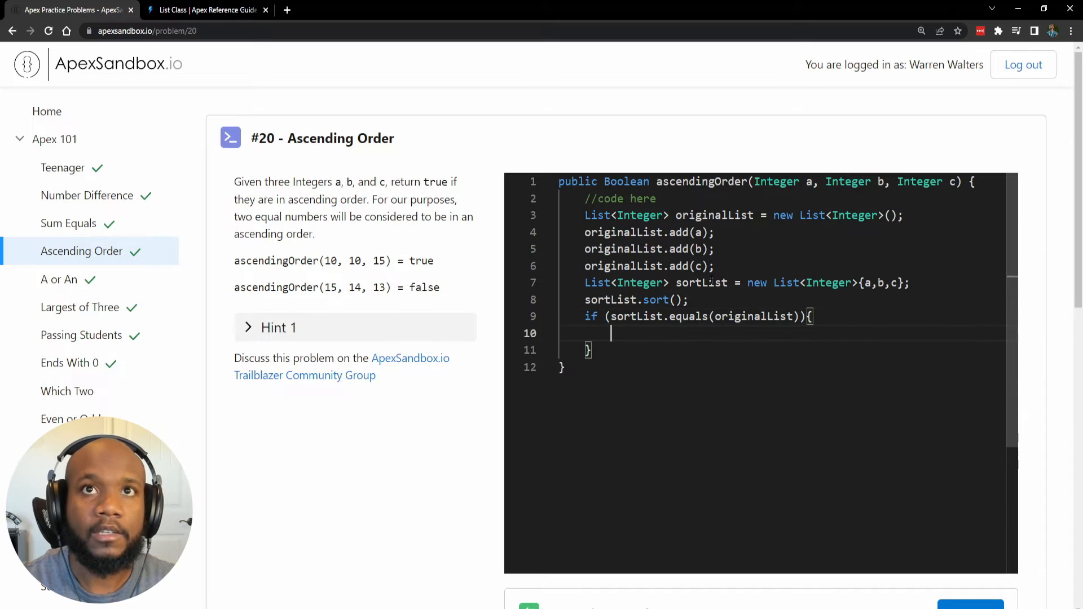
- Return true inside the if, add an else branch returning false, and go to the reference tab
{"action": "type", "text": "return true;l"}
{"action": "type", "text": "return f"}
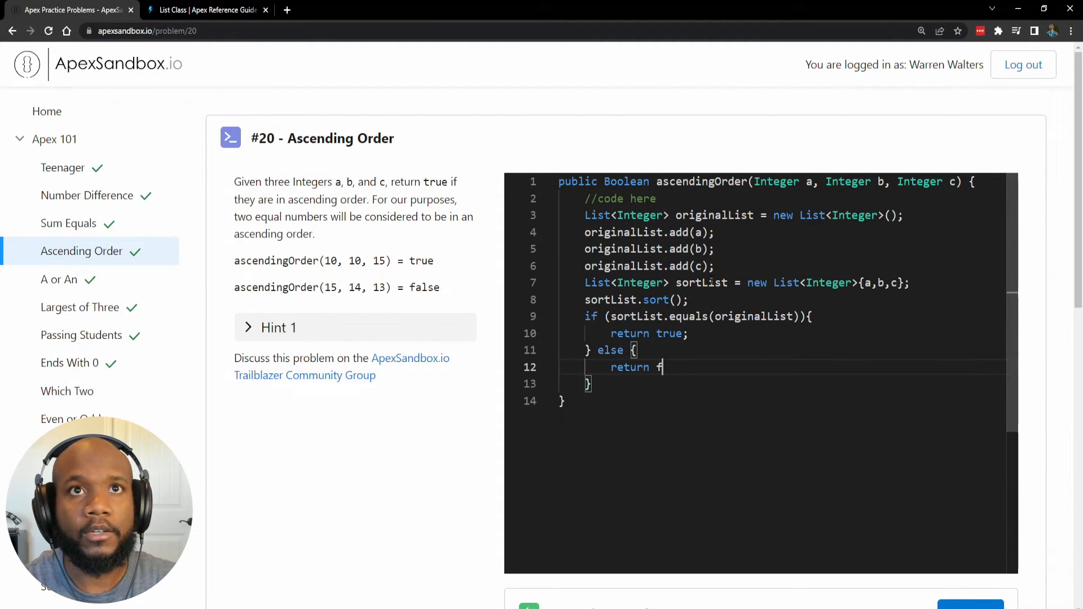
{"action": "type", "text": "alse;"}
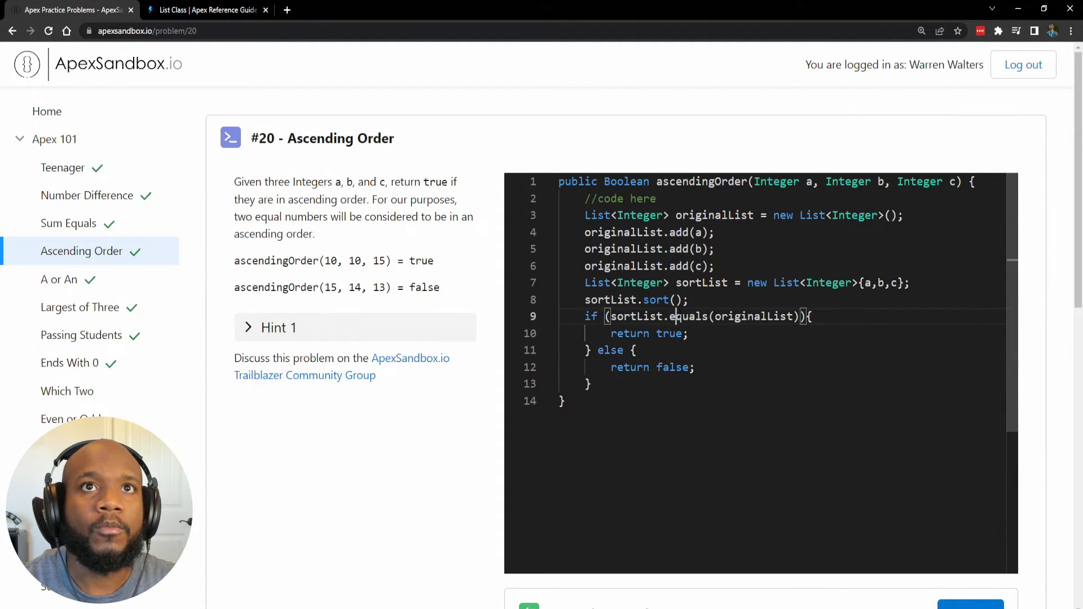
{"action": "left_click", "coordinate": [207, 10]}
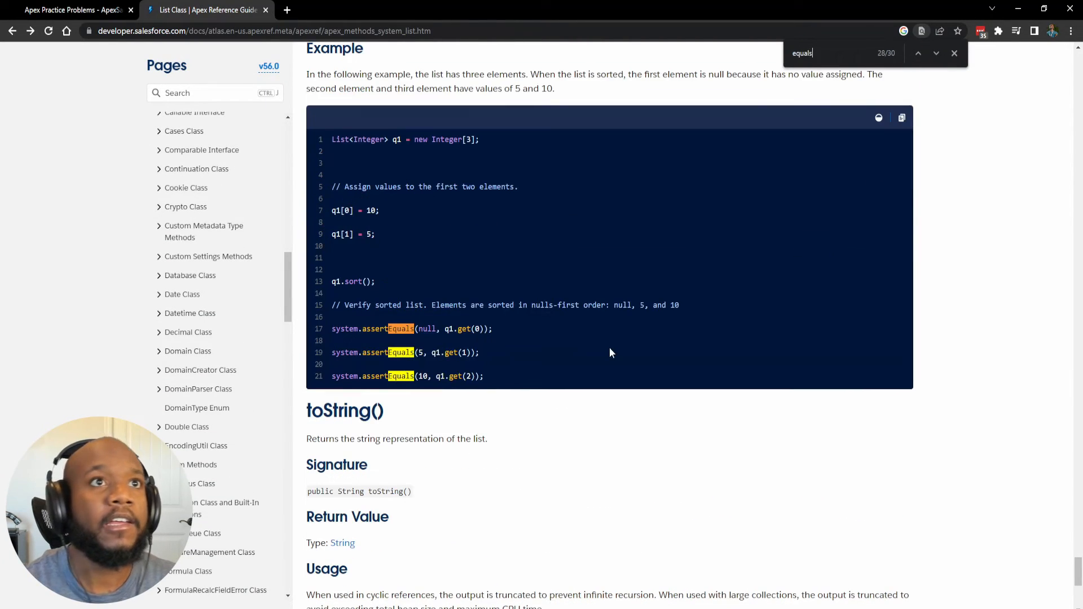
- Read the List equals(list2) entry: true when both lists have equal elements in the same order
{"action": "scroll", "scroll_direction": "down", "scroll_amount": 3}
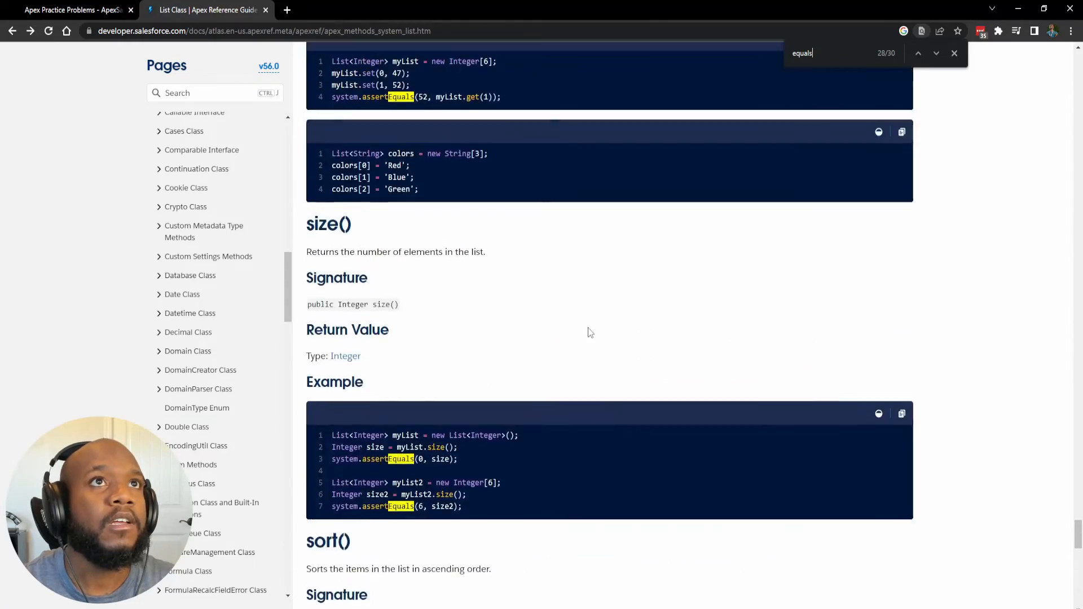
{"action": "scroll", "scroll_direction": "down", "scroll_amount": 3}
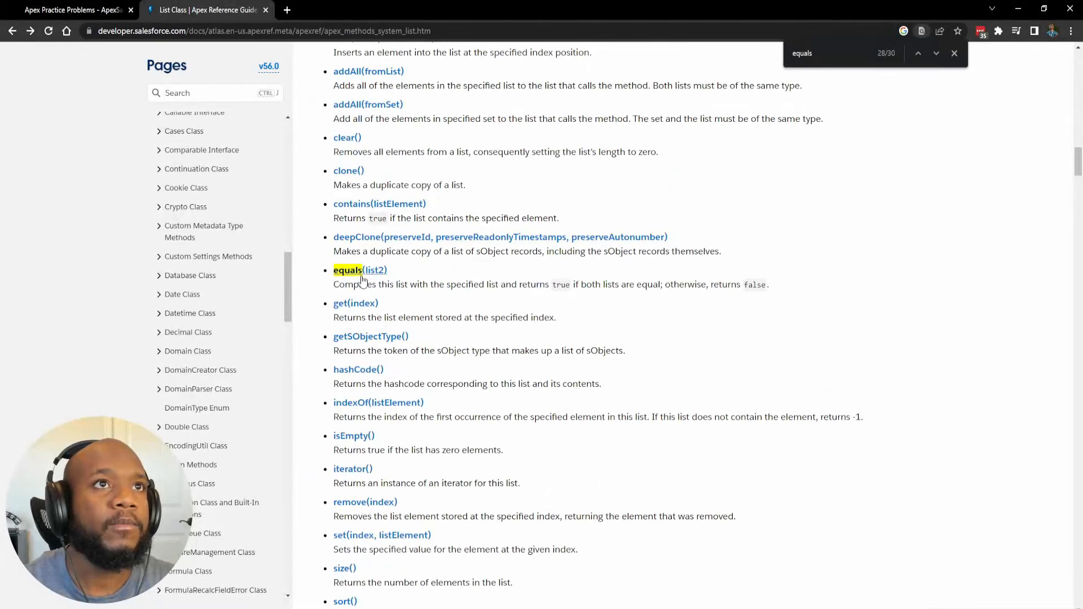
{"action": "left_click", "coordinate": [359, 269]}
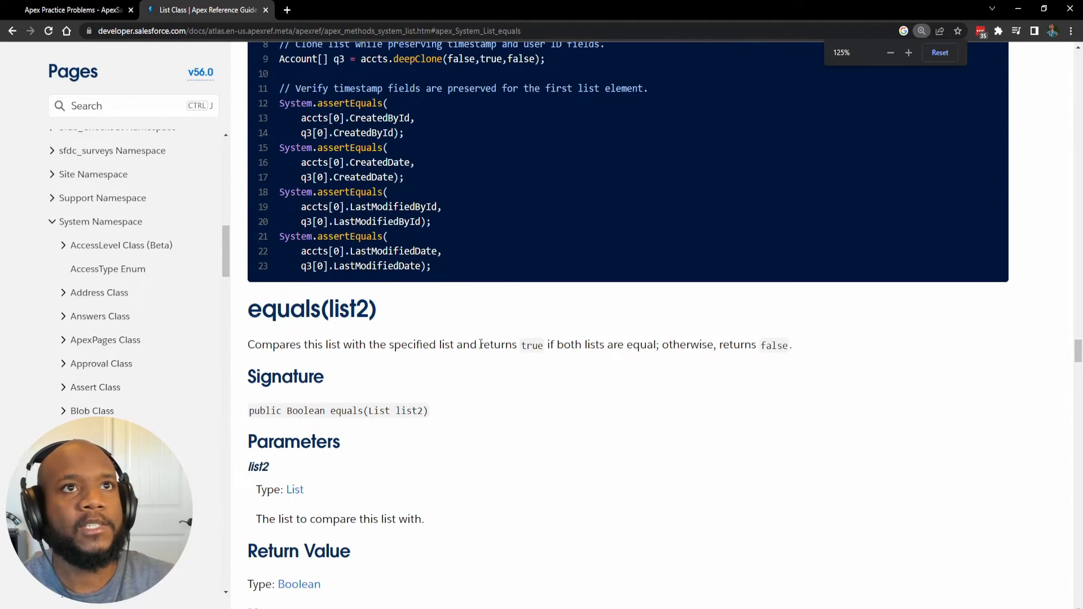
{"action": "scroll", "scroll_direction": "down", "scroll_amount": 3}
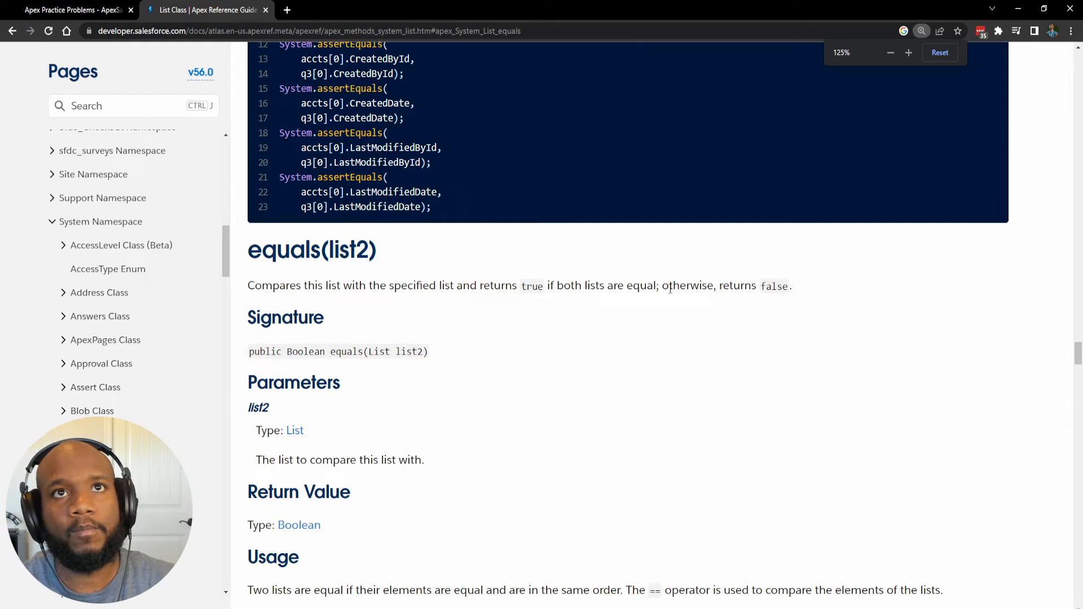
{"action": "scroll", "scroll_direction": "down", "scroll_amount": 3}
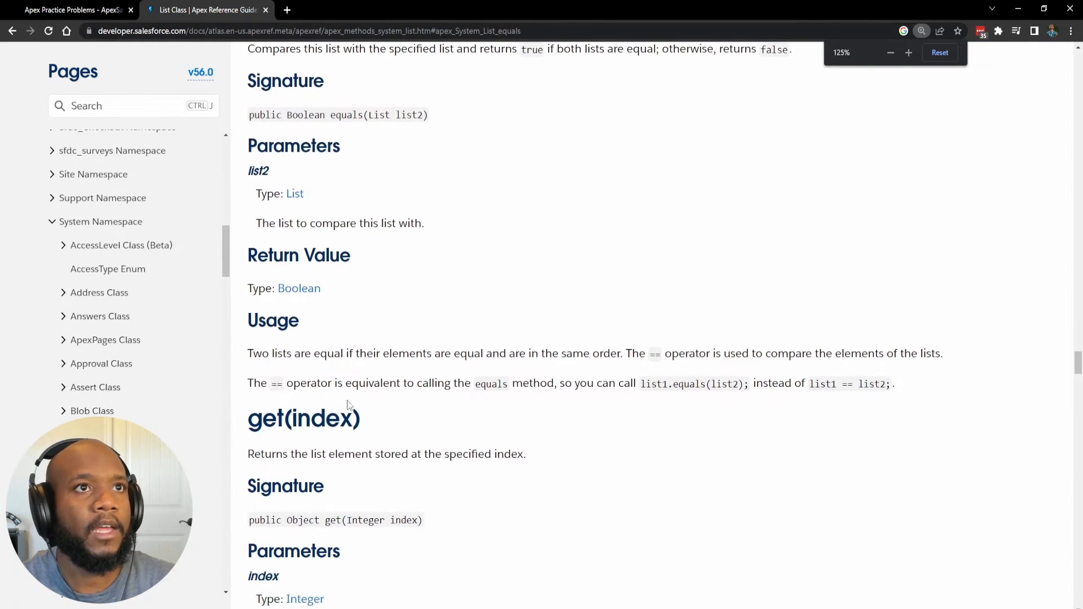
{"action": "scroll", "scroll_direction": "down", "scroll_amount": 3}
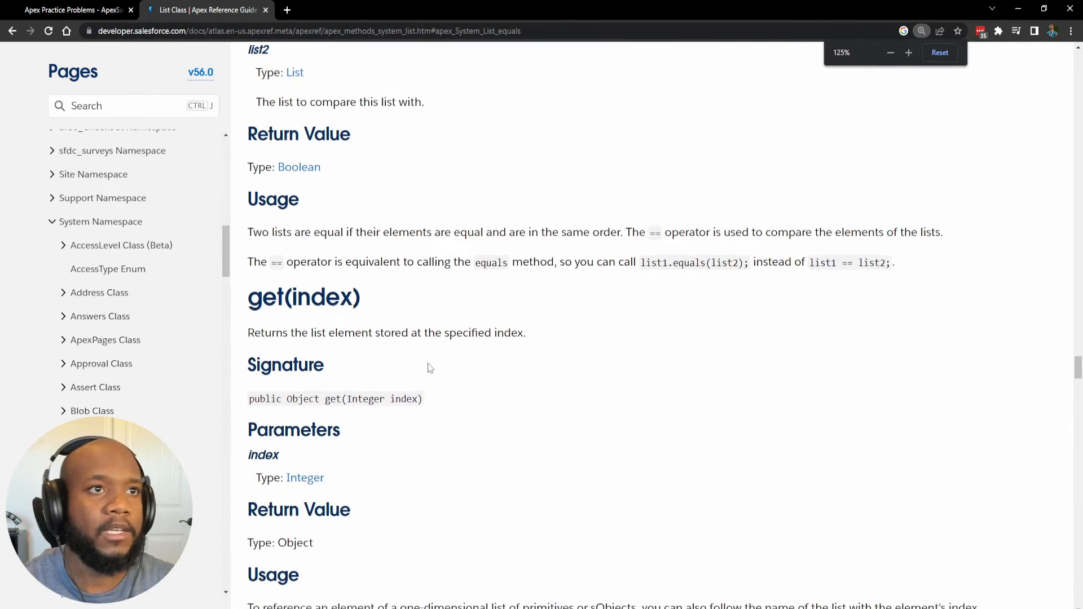
{"action": "scroll", "scroll_direction": "down", "scroll_amount": 3}
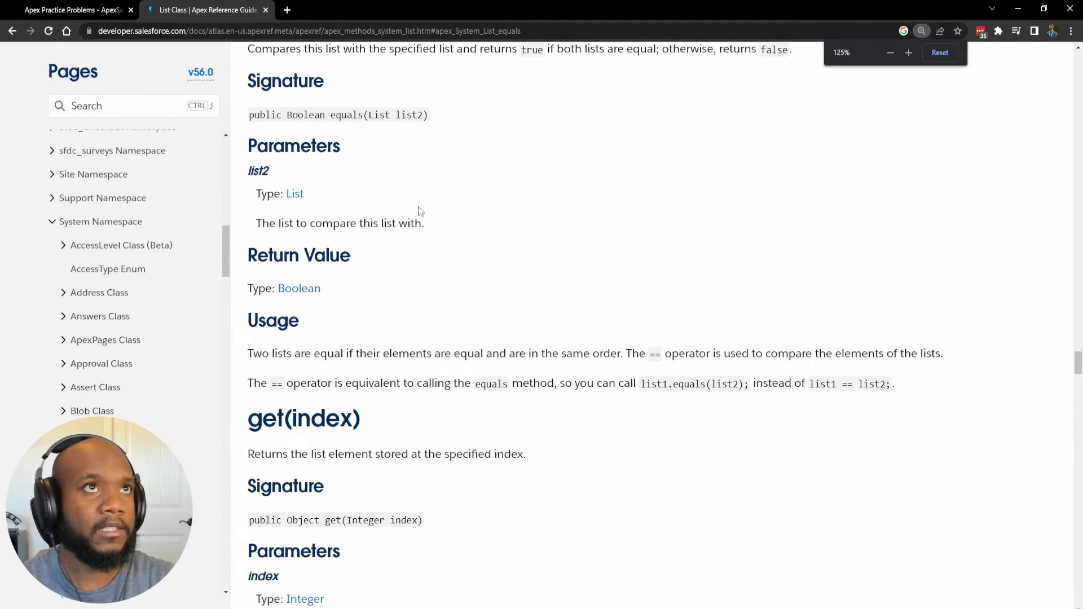
{"action": "left_click", "coordinate": [68, 10]}
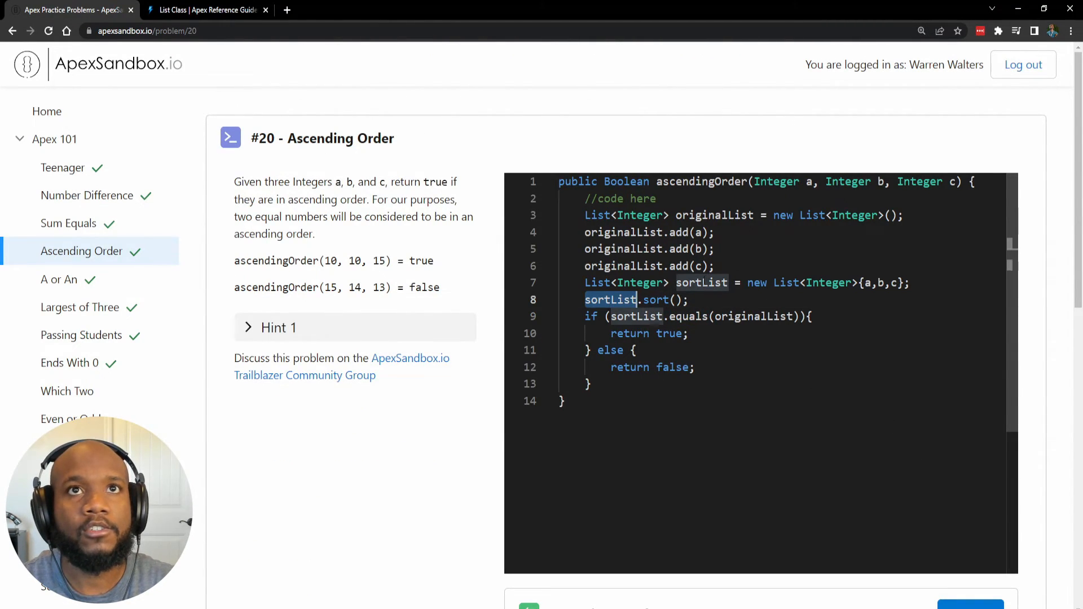
- Run the sortList.equals(originalList) solution so all tests pass
{"action": "double_click", "coordinate": [714, 215]}
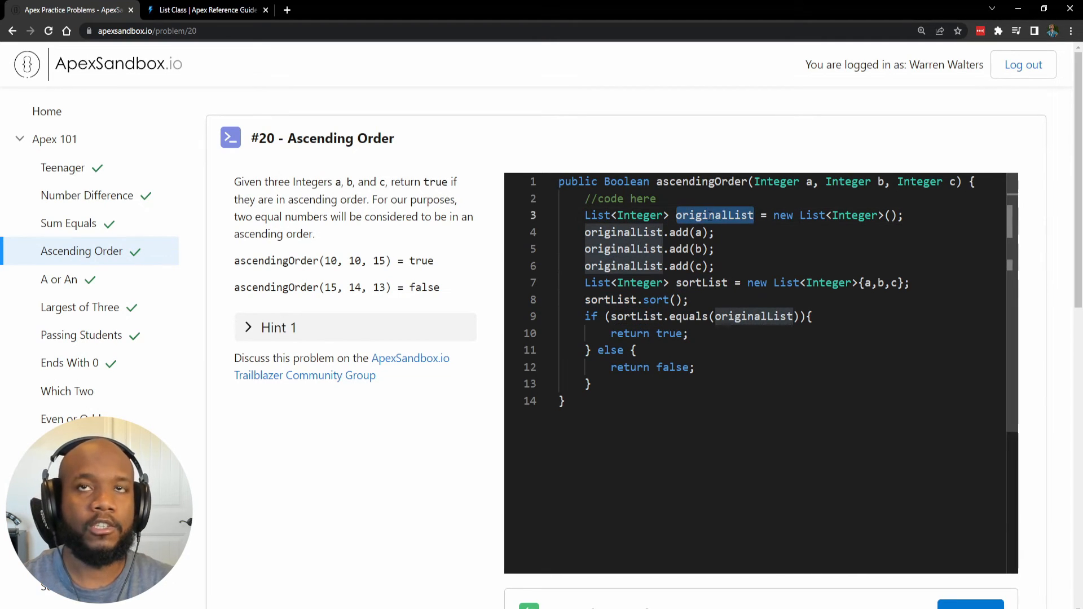
{"action": "scroll", "scroll_direction": "down", "scroll_amount": 3}
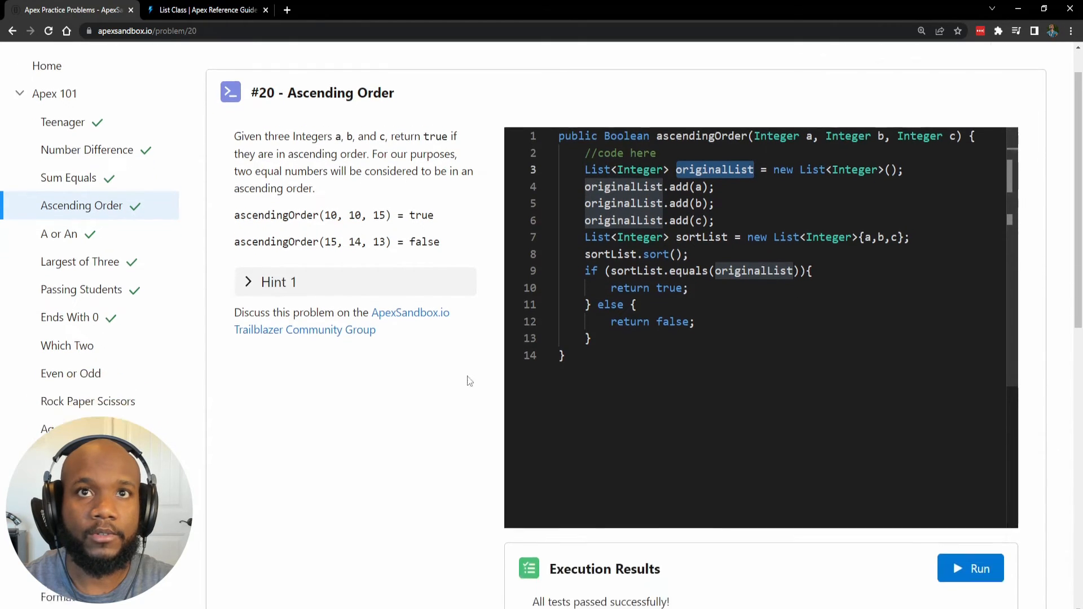
{"action": "left_click", "coordinate": [970, 567]}
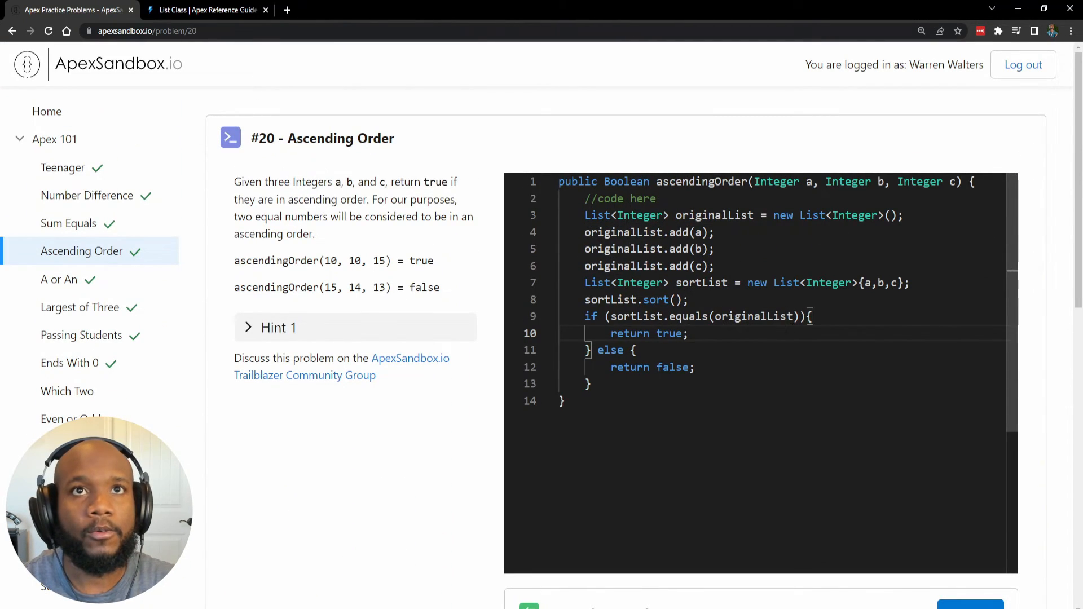
- Replace the if/else block with 'return sortList.equals(originalList);' and run it again
{"action": "left_click_drag", "start_coordinate": [610, 316], "coordinate": [798, 316]}
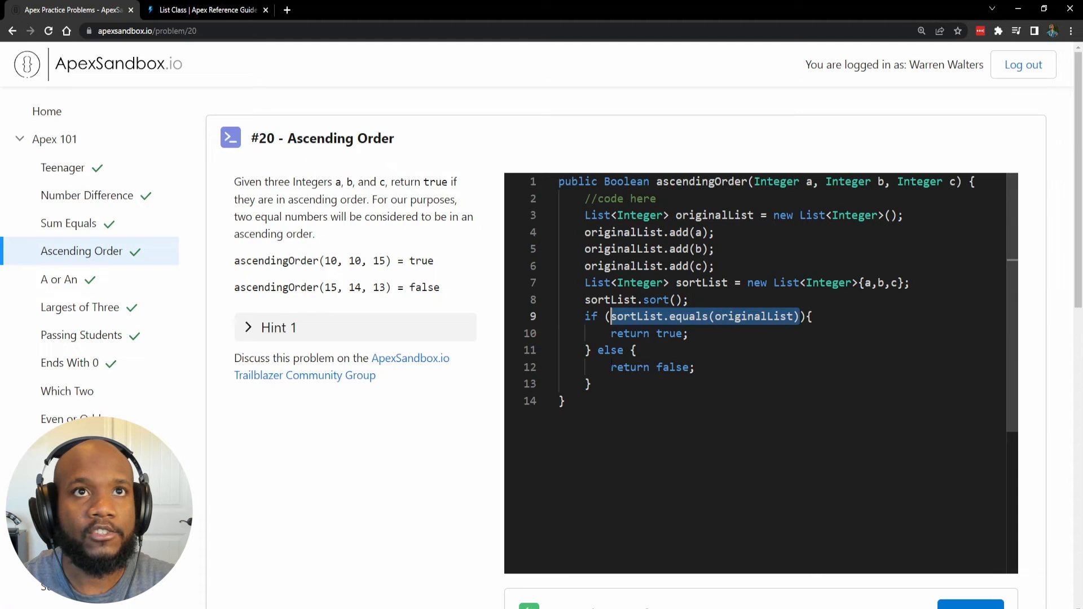
{"action": "type", "text": "return"}
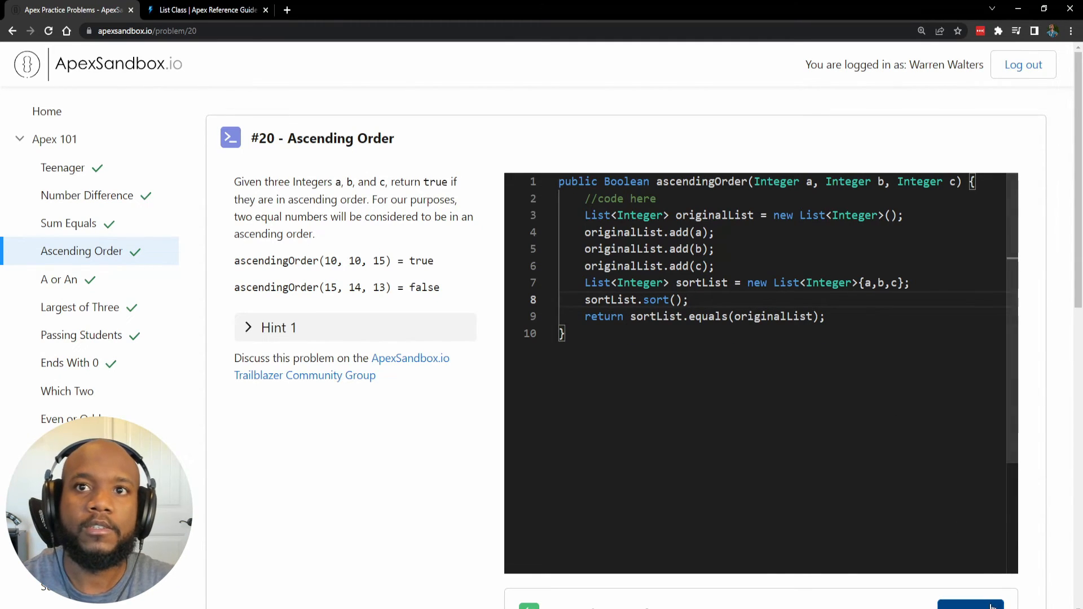
{"action": "left_click", "coordinate": [970, 606]}
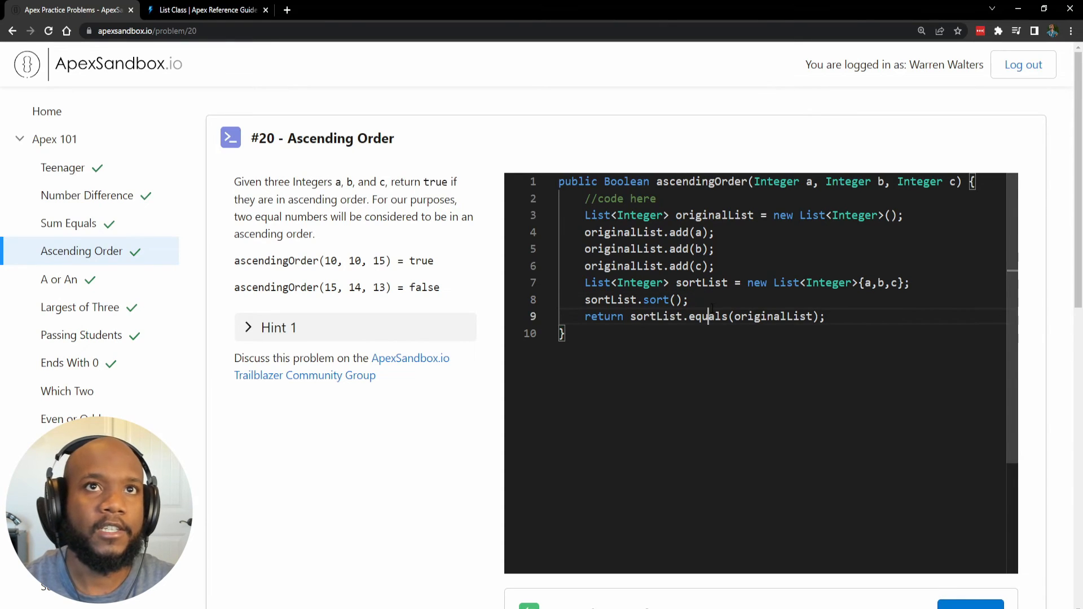
{"action": "double_click", "coordinate": [654, 300]}
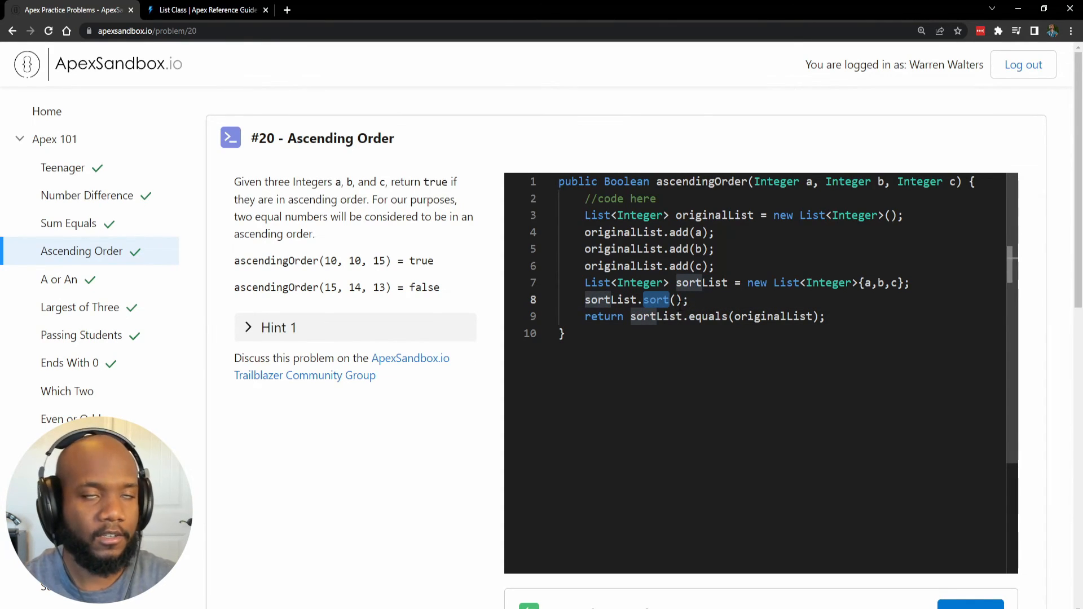